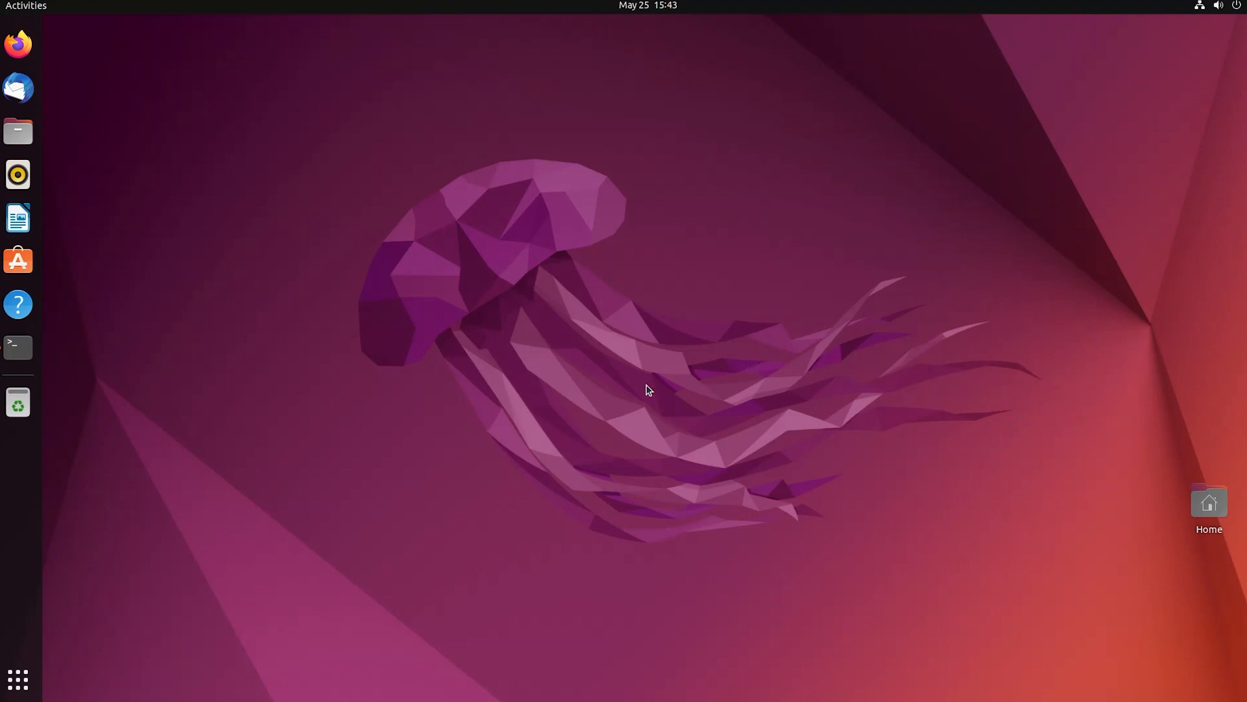
Step: Launch a Terminal window from the dock with a shell prompt in the home directory
{"action": "left_click", "coordinate": [17, 346]}
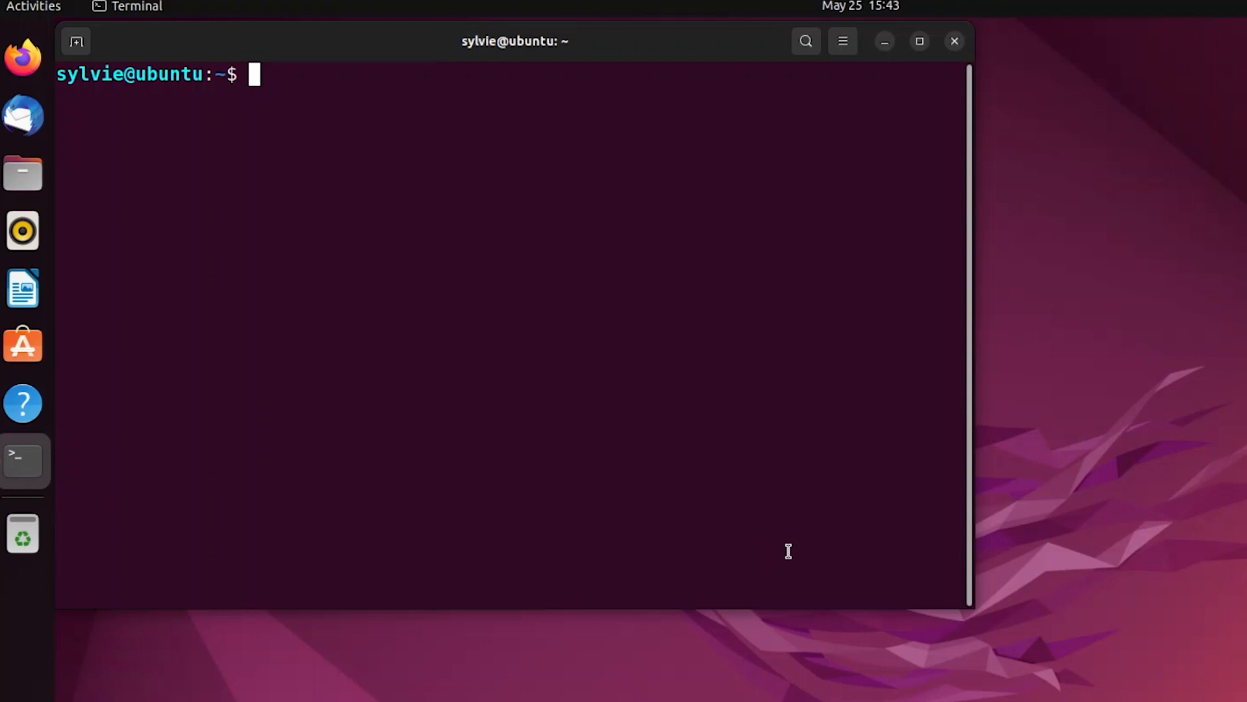
Step: Run sudo apt update with the password, fetching lists and reporting 49 upgradable packages
{"action": "type", "text": "sudo apt update"}
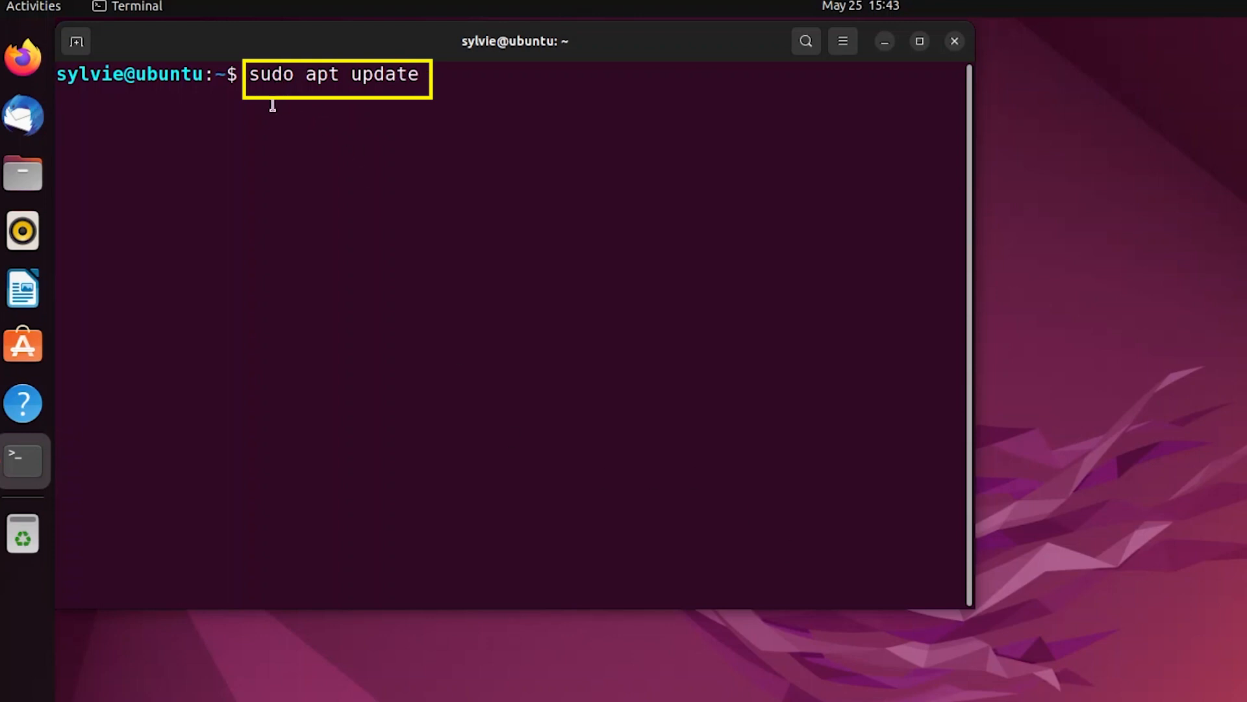
{"action": "mouse_move", "coordinate": [514, 268]}
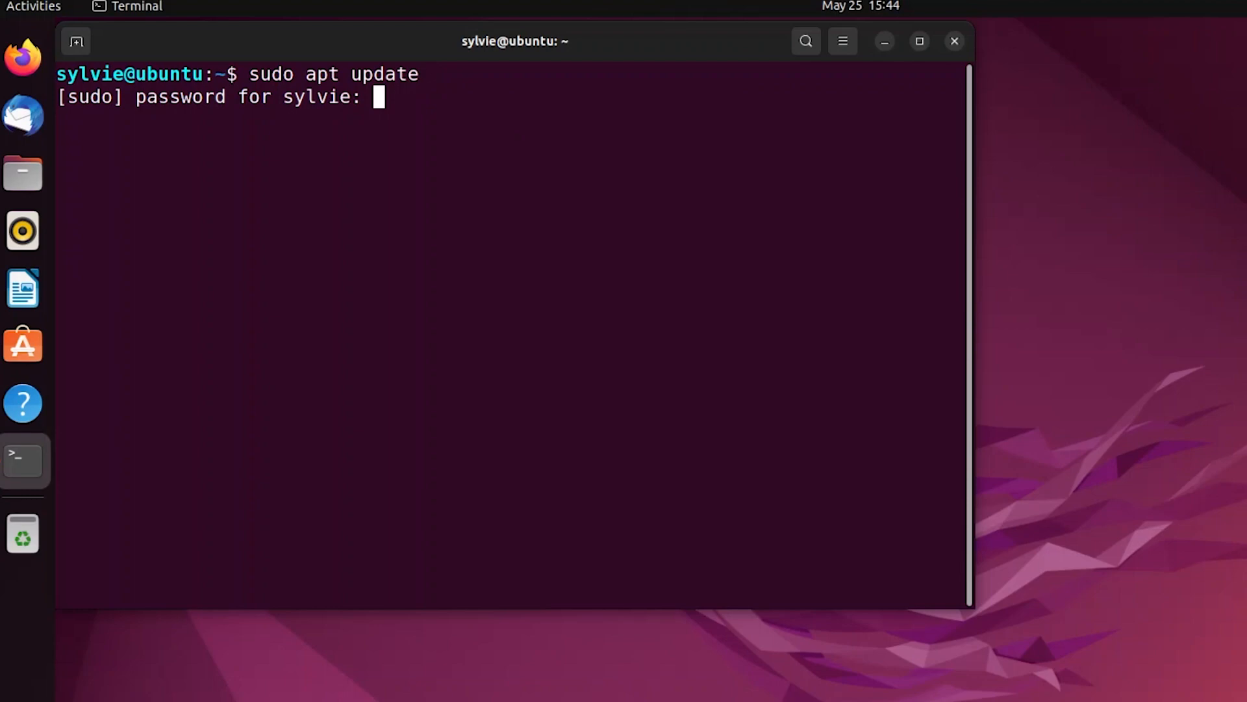
{"action": "key", "text": "Return"}
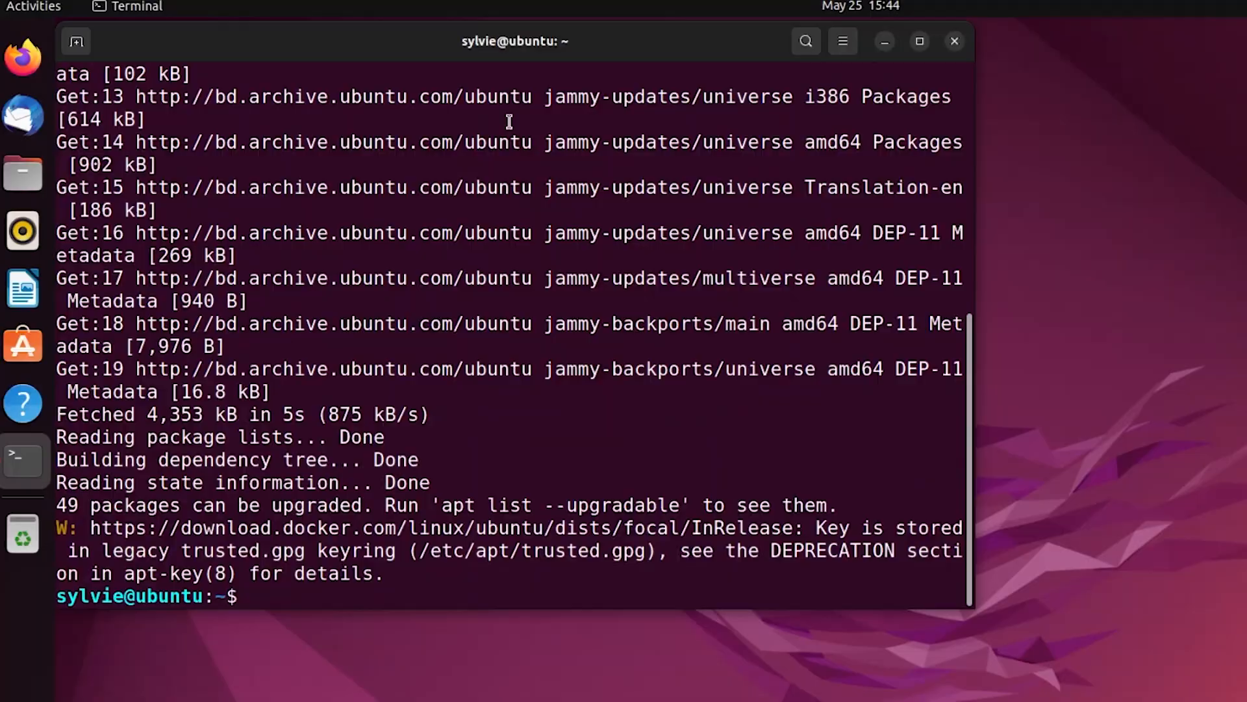
Step: Enter sudo apt-get install samba -y to install the Samba package
{"action": "type", "text": "sudo"}
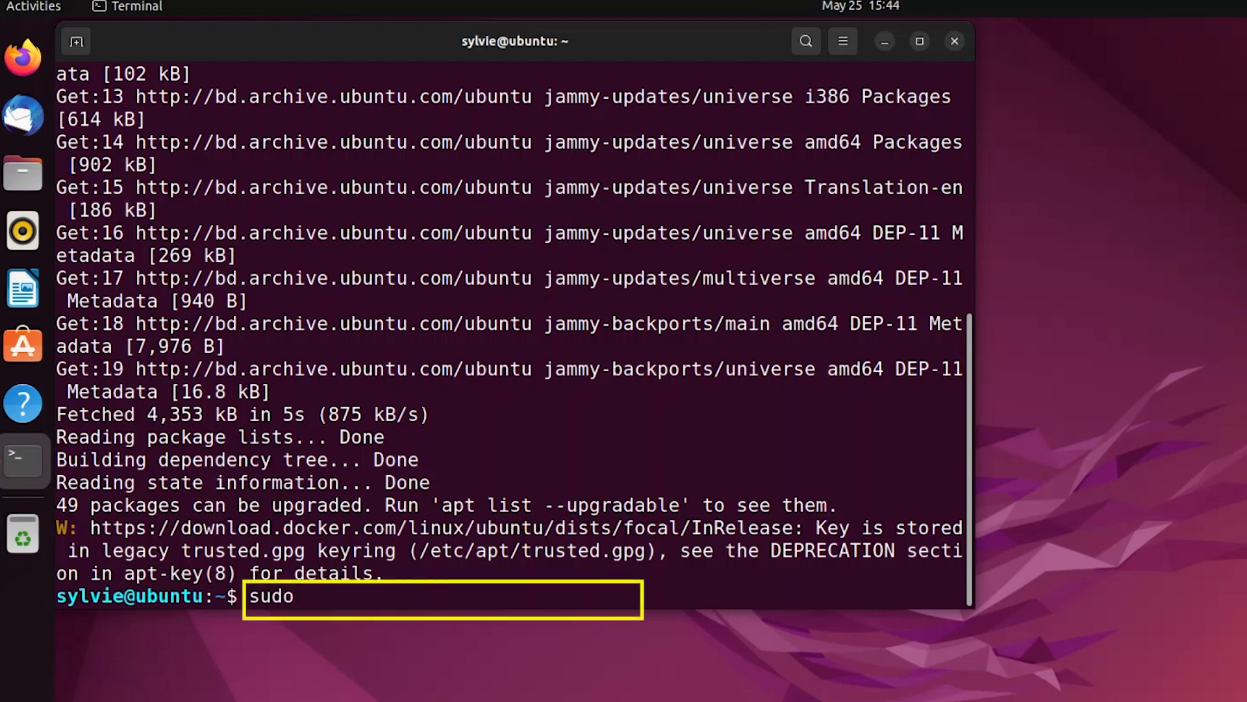
{"action": "type", "text": "apt-get install"}
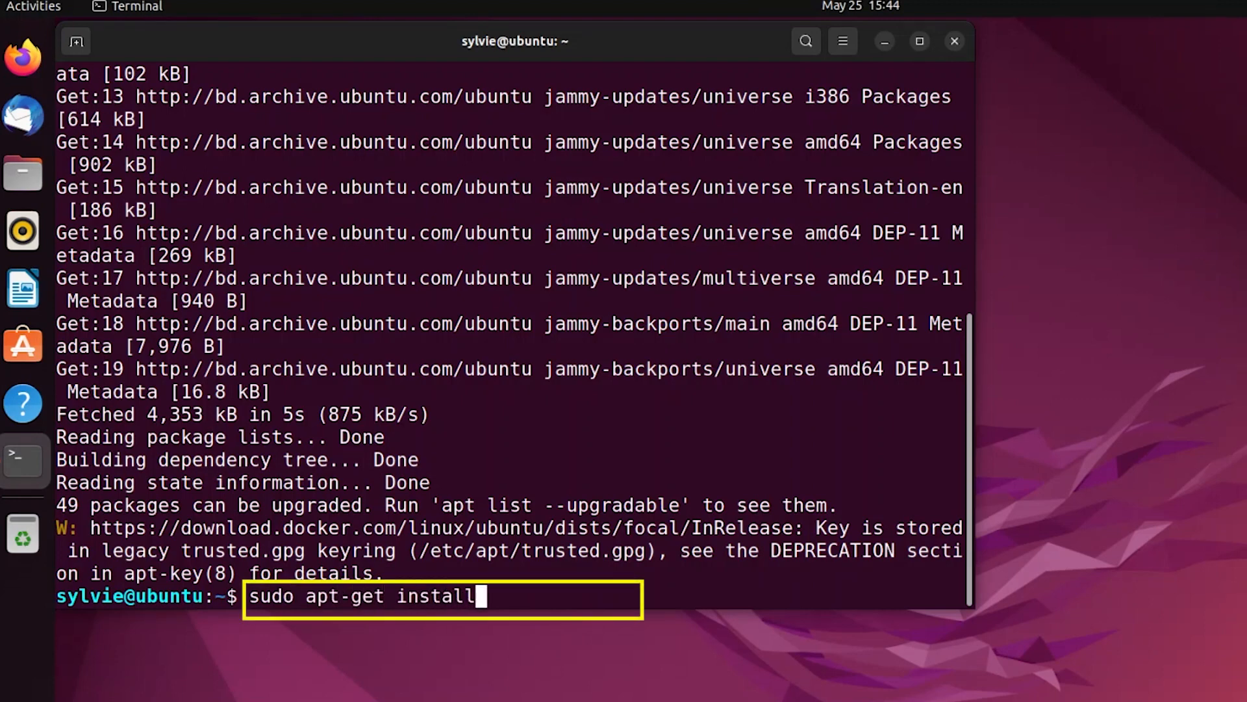
{"action": "type", "text": "samba"}
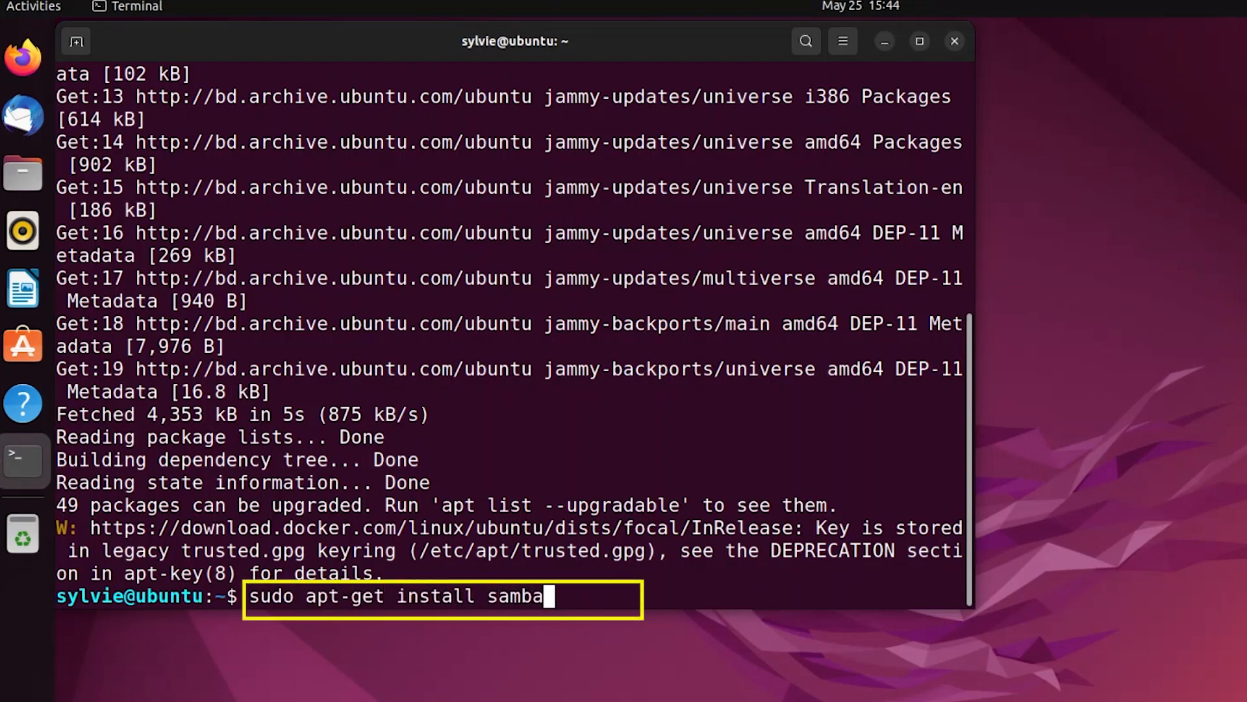
{"action": "type", "text": "-y"}
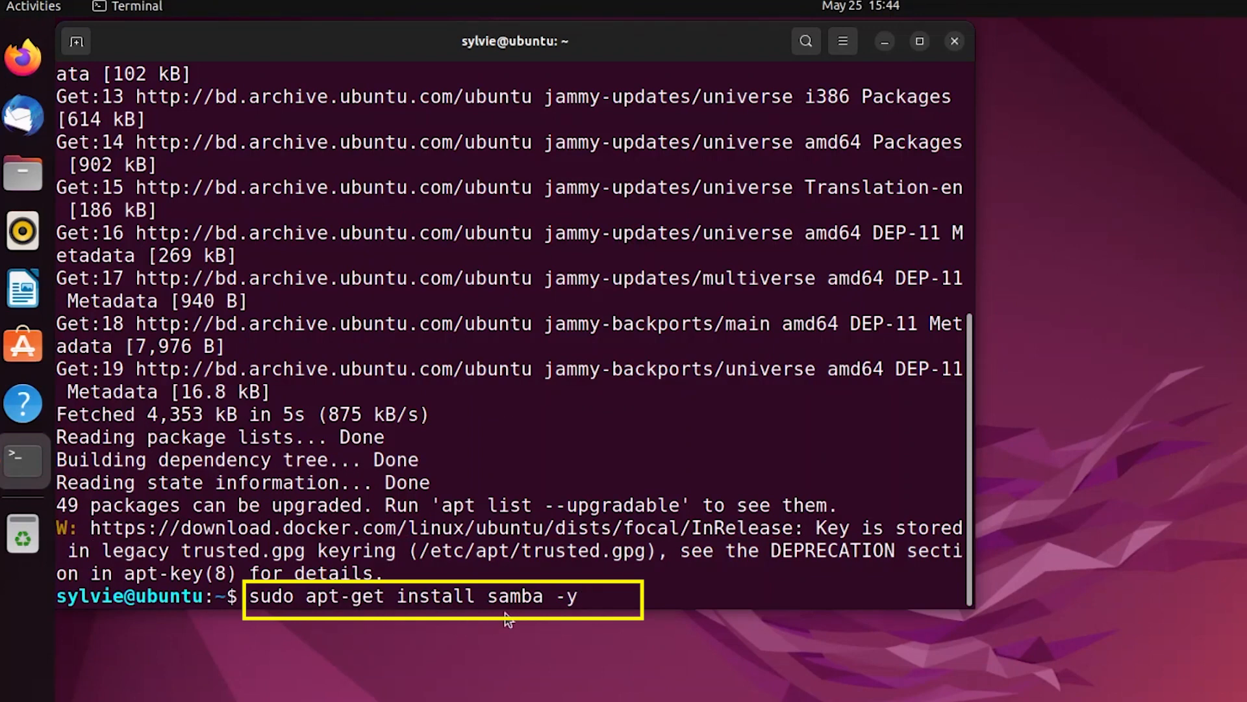
{"action": "mouse_move", "coordinate": [530, 633]}
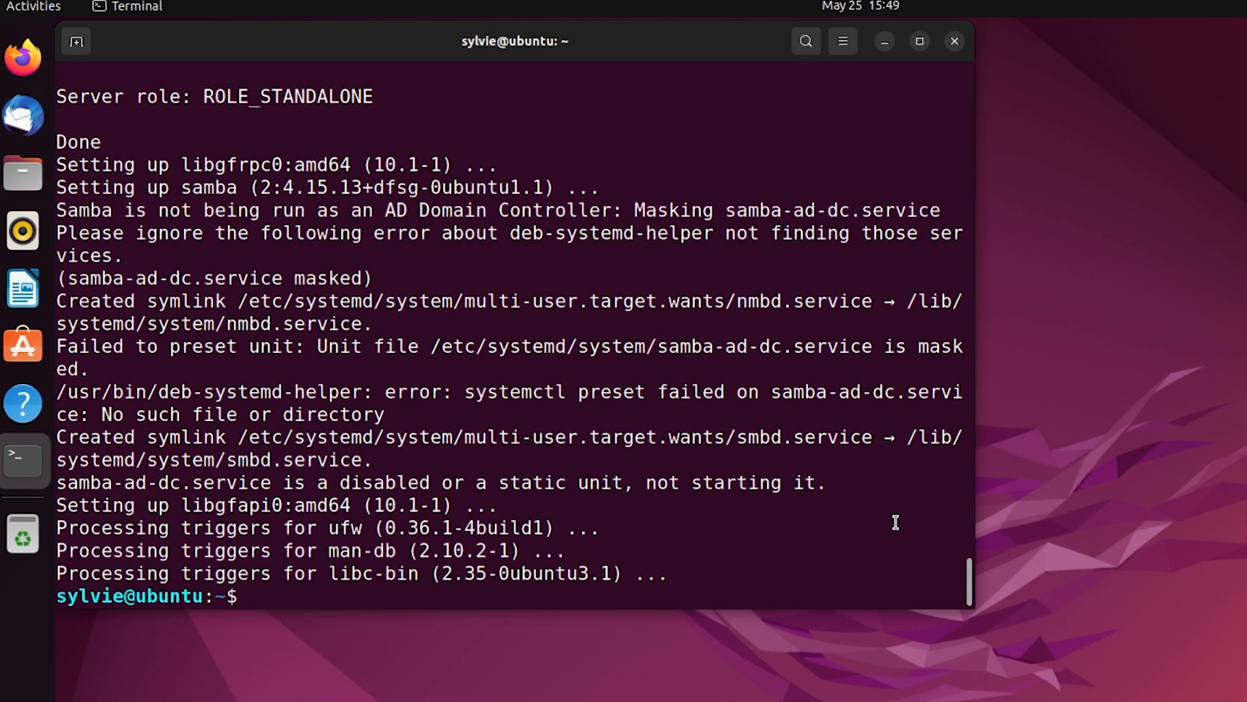
Step: Run whereis samba to list Samba's binary, library, config and manual locations
{"action": "type", "text": "w"}
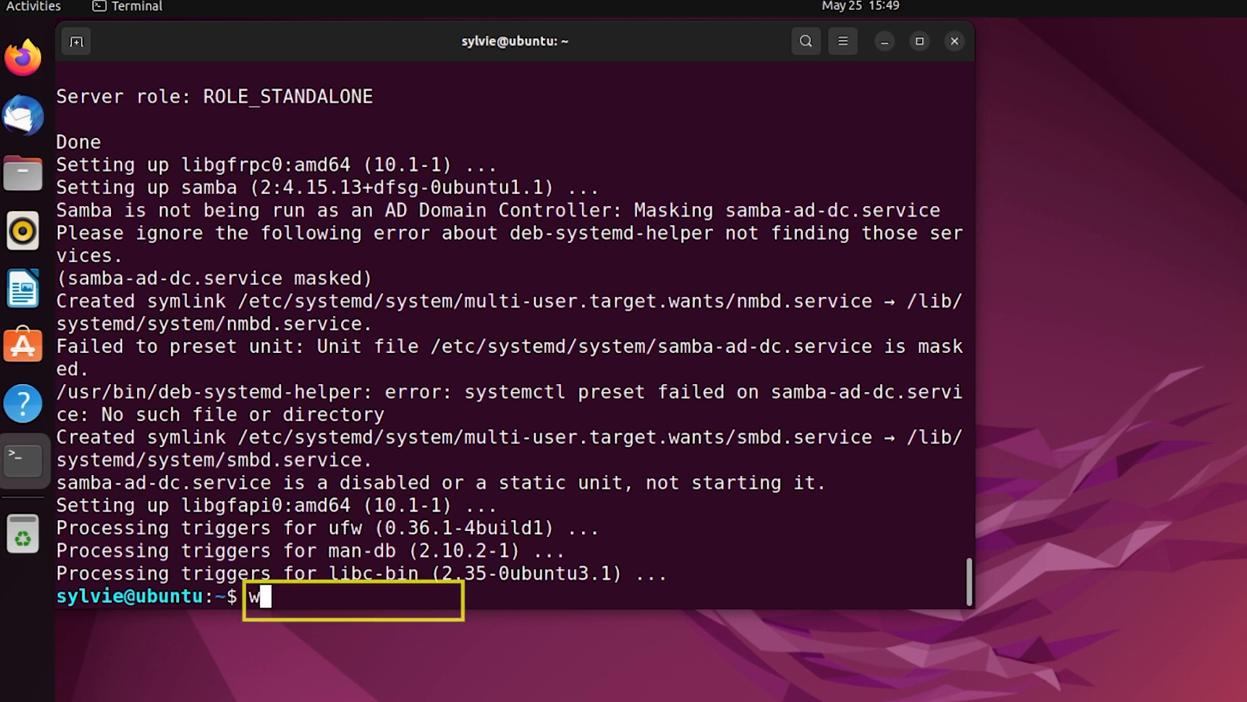
{"action": "type", "text": "hereis samba"}
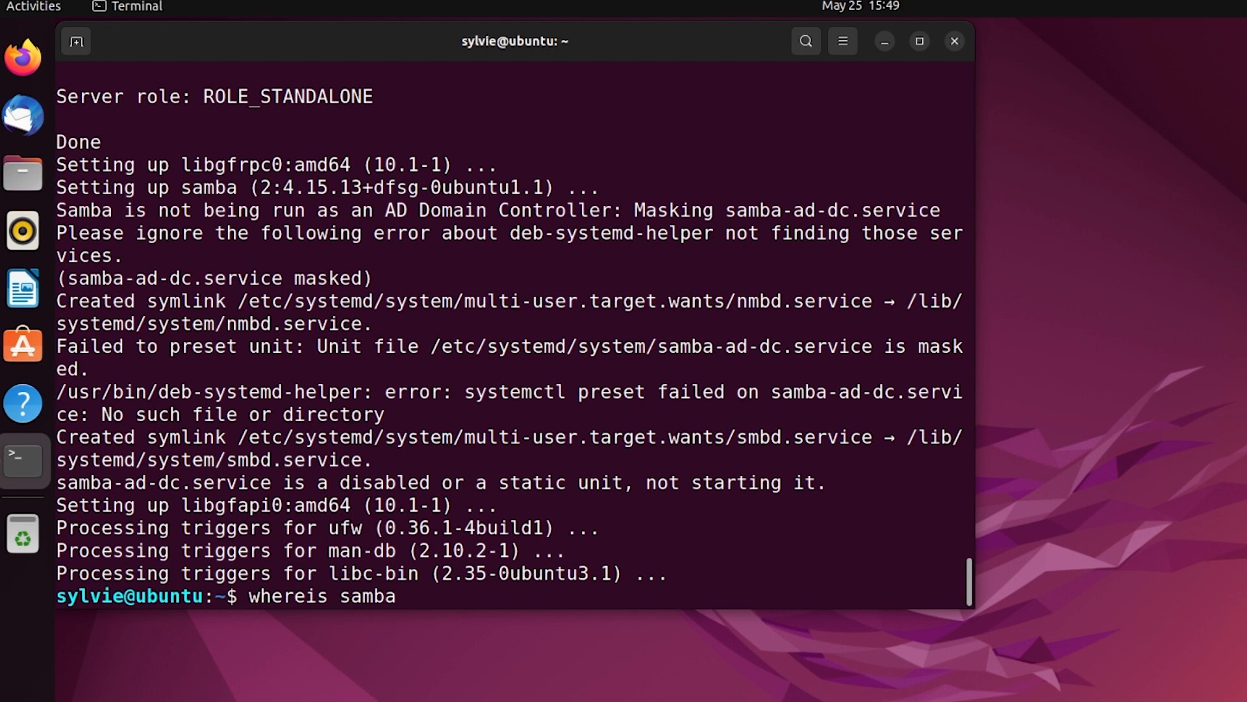
{"action": "key", "text": "Return"}
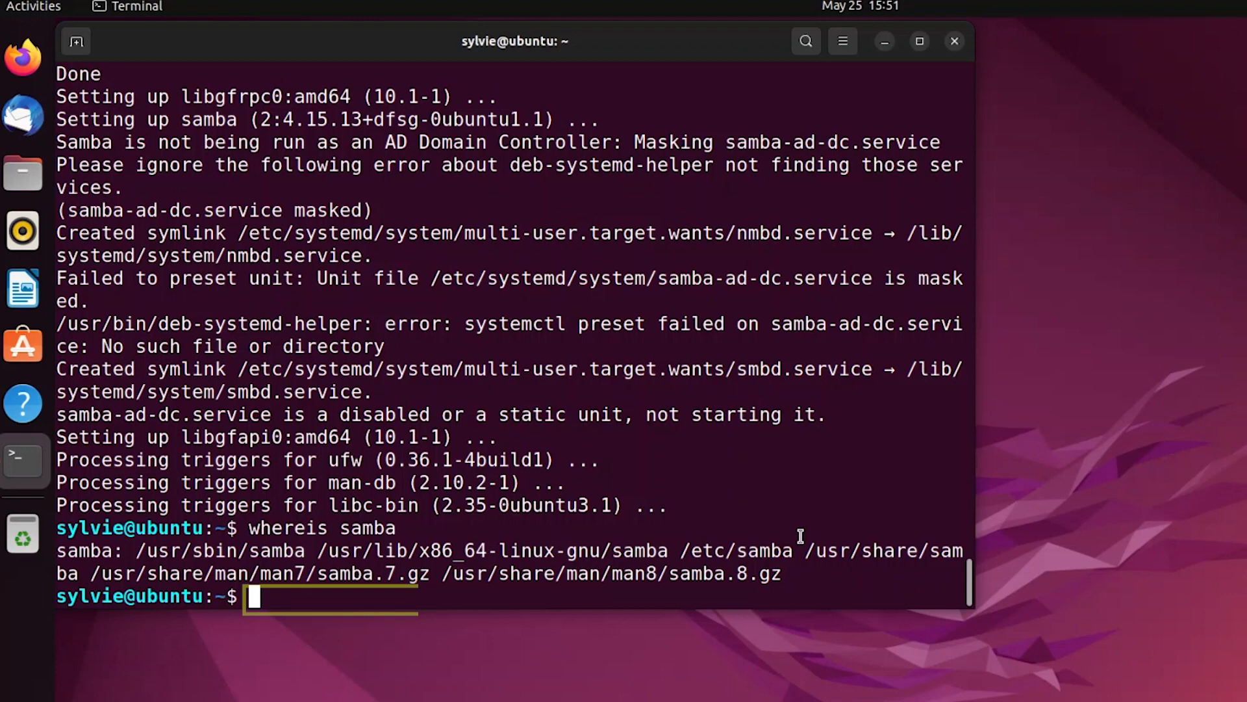
Step: Run sudo ufw allow samba so the firewall updates IPv4 and IPv6 rules
{"action": "type", "text": "sudo"}
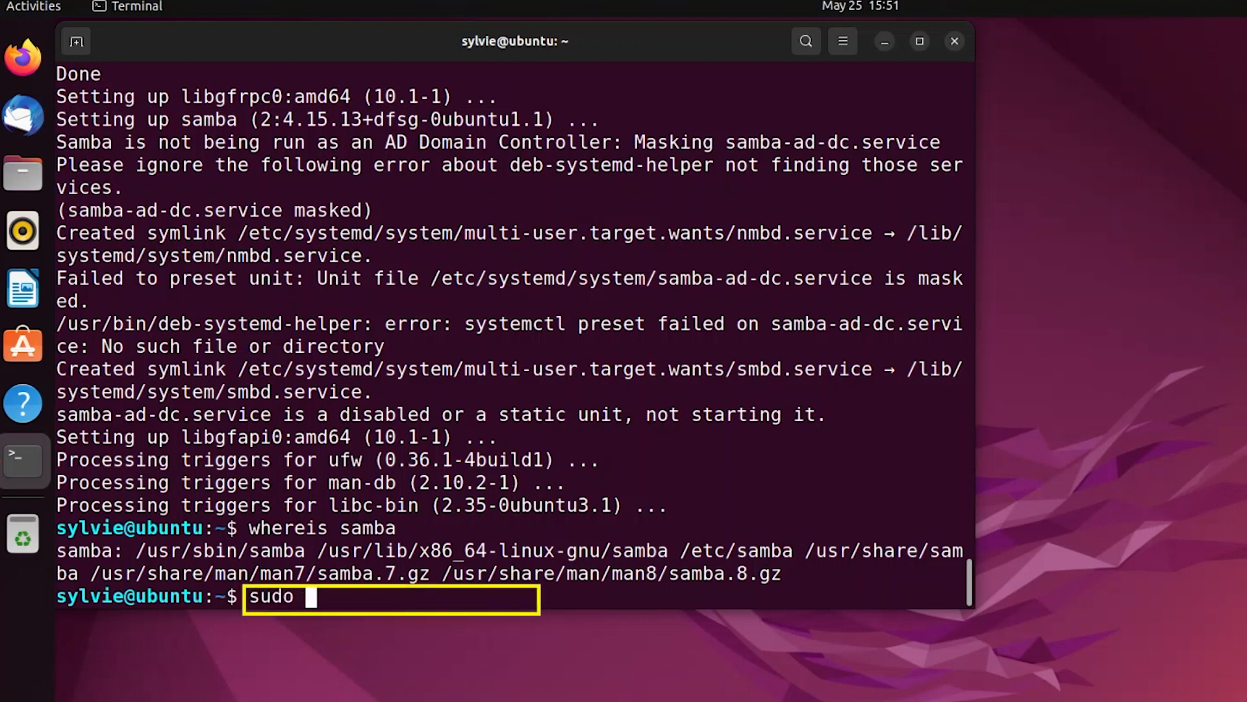
{"action": "type", "text": "ufw a"}
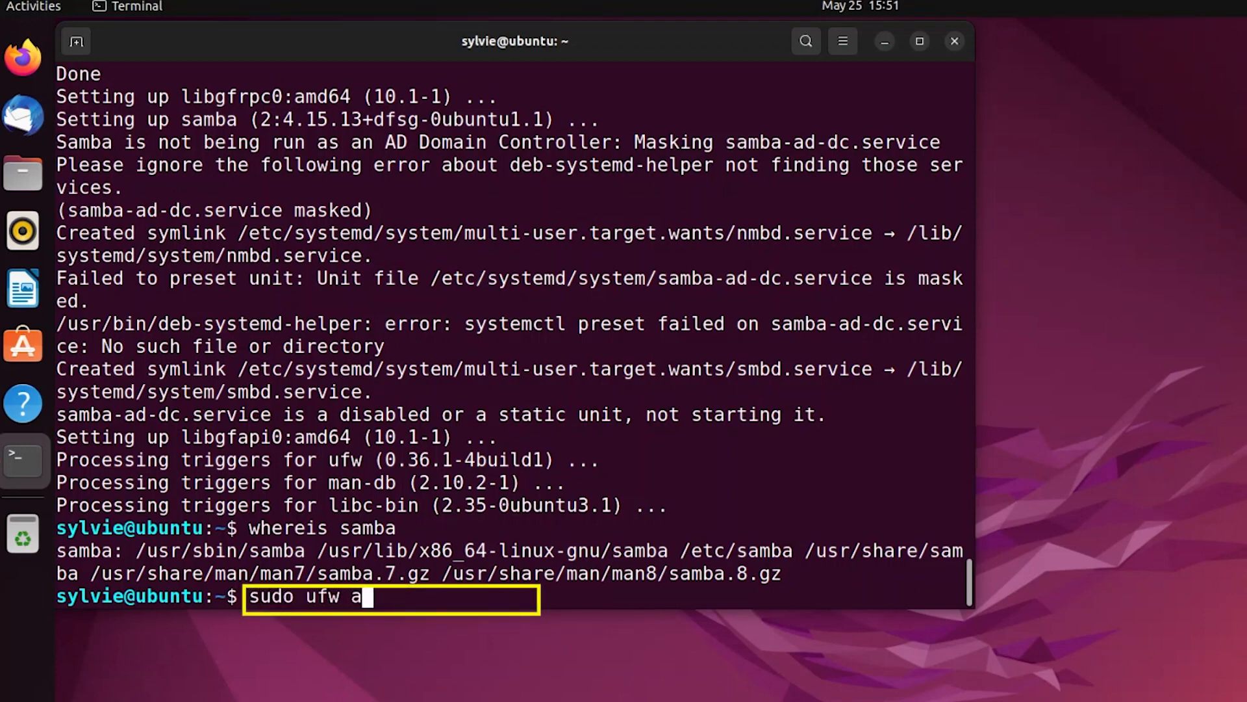
{"action": "type", "text": "llow samba"}
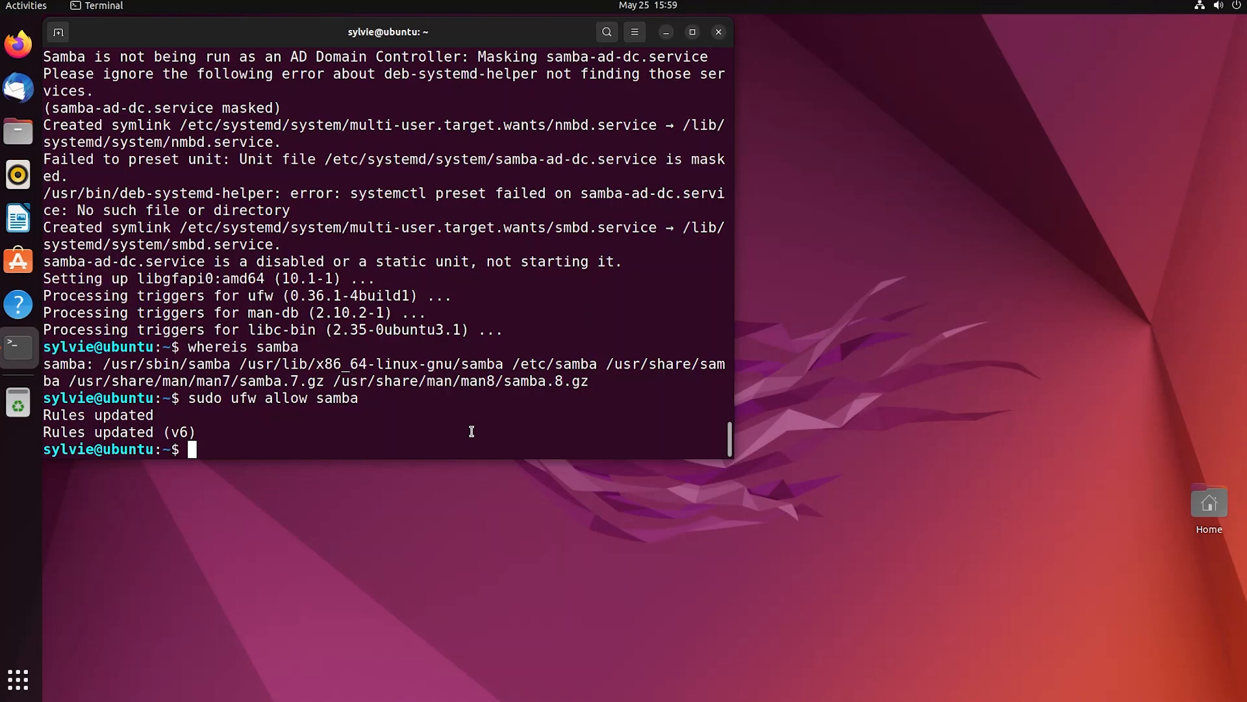
Step: Create the Sambashare folder in the home directory with mkdir
{"action": "type", "text": "mkdir"}
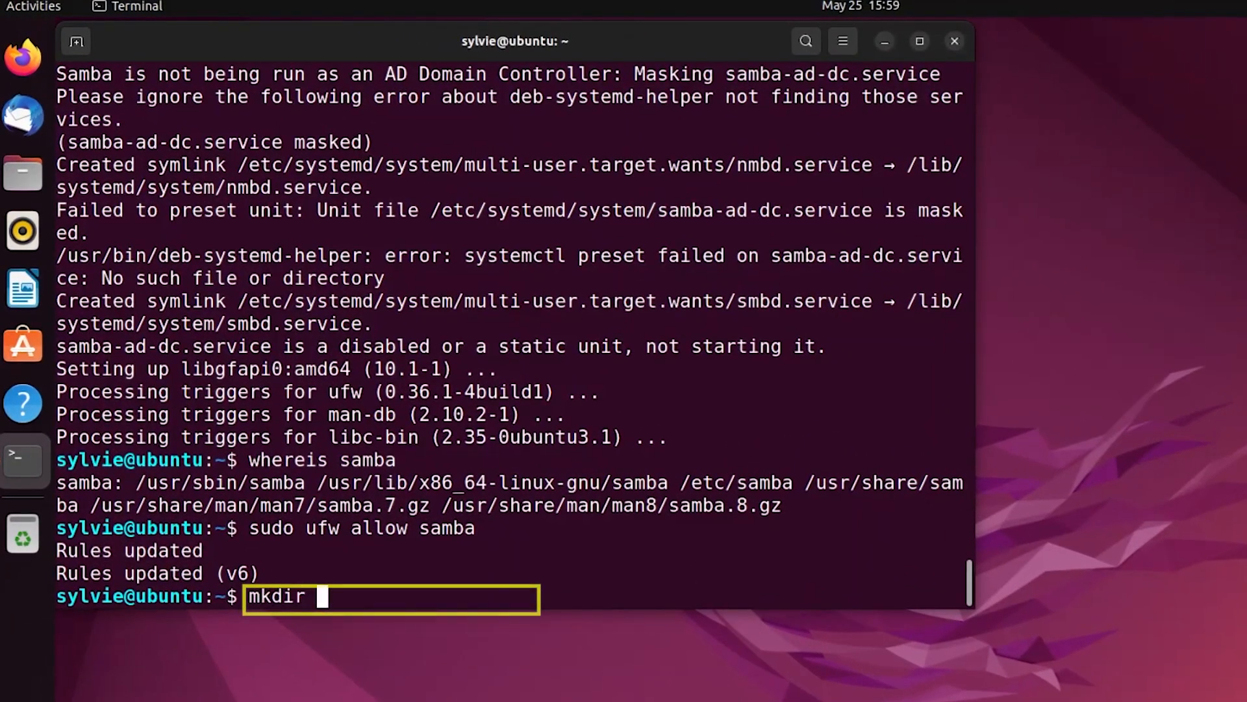
{"action": "type", "text": "Samba"}
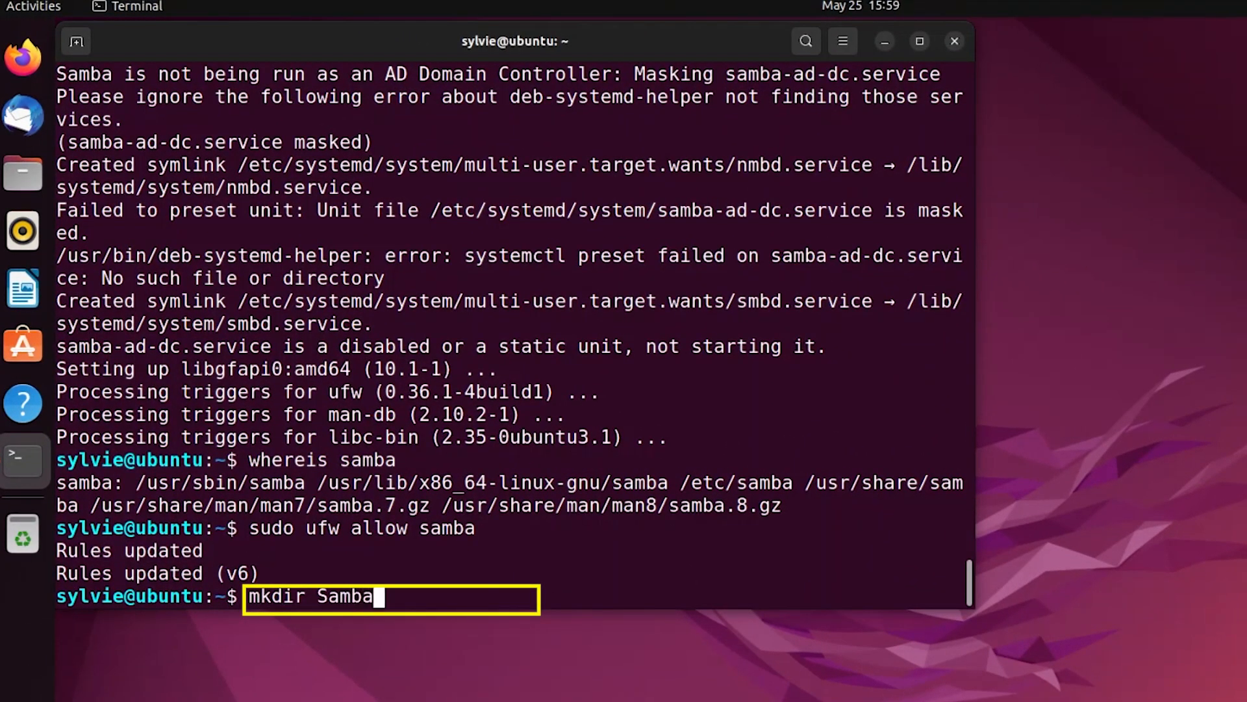
{"action": "type", "text": "share"}
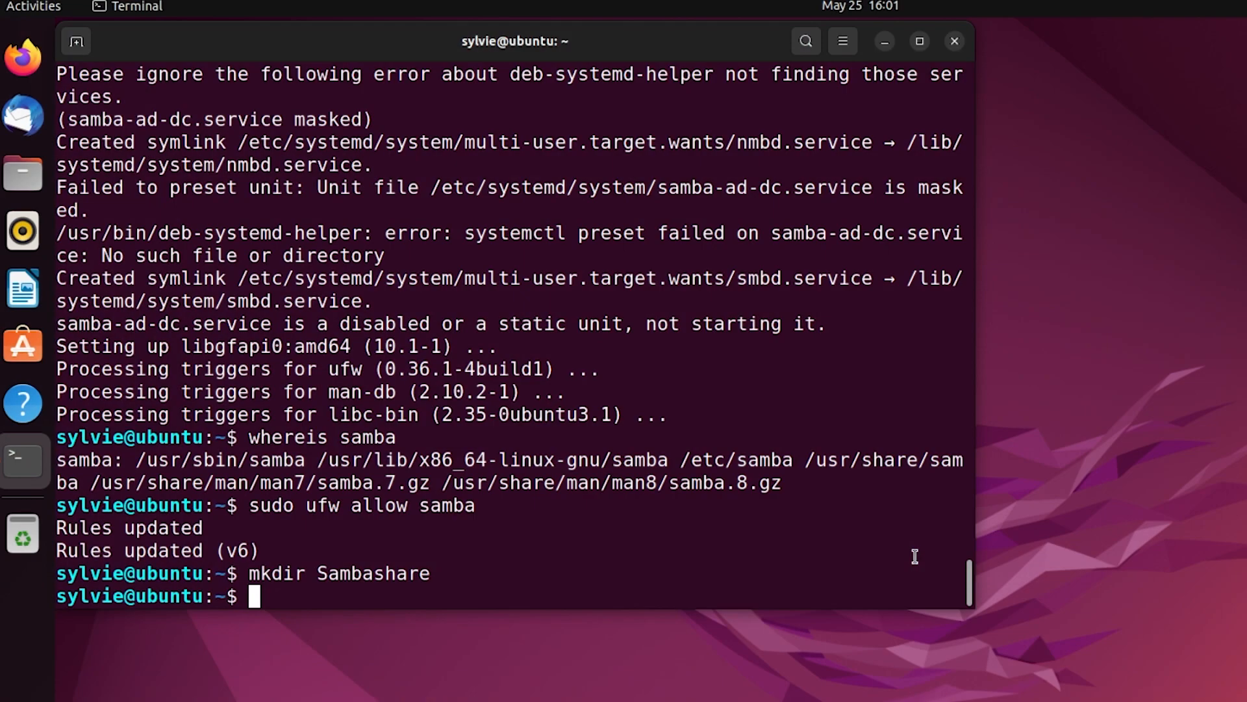
Step: Add user sylvie as a Samba user with sudo smbpasswd -a
{"action": "type", "text": "sudo s"}
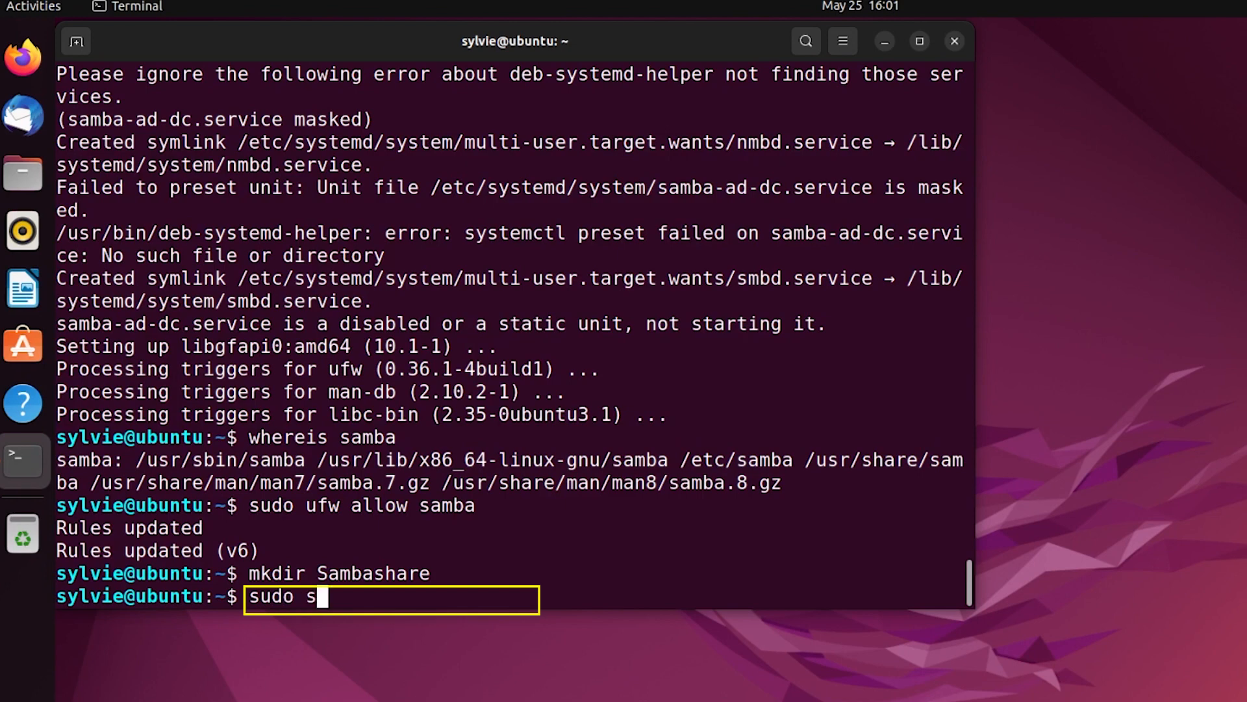
{"action": "type", "text": "mbpasswd"}
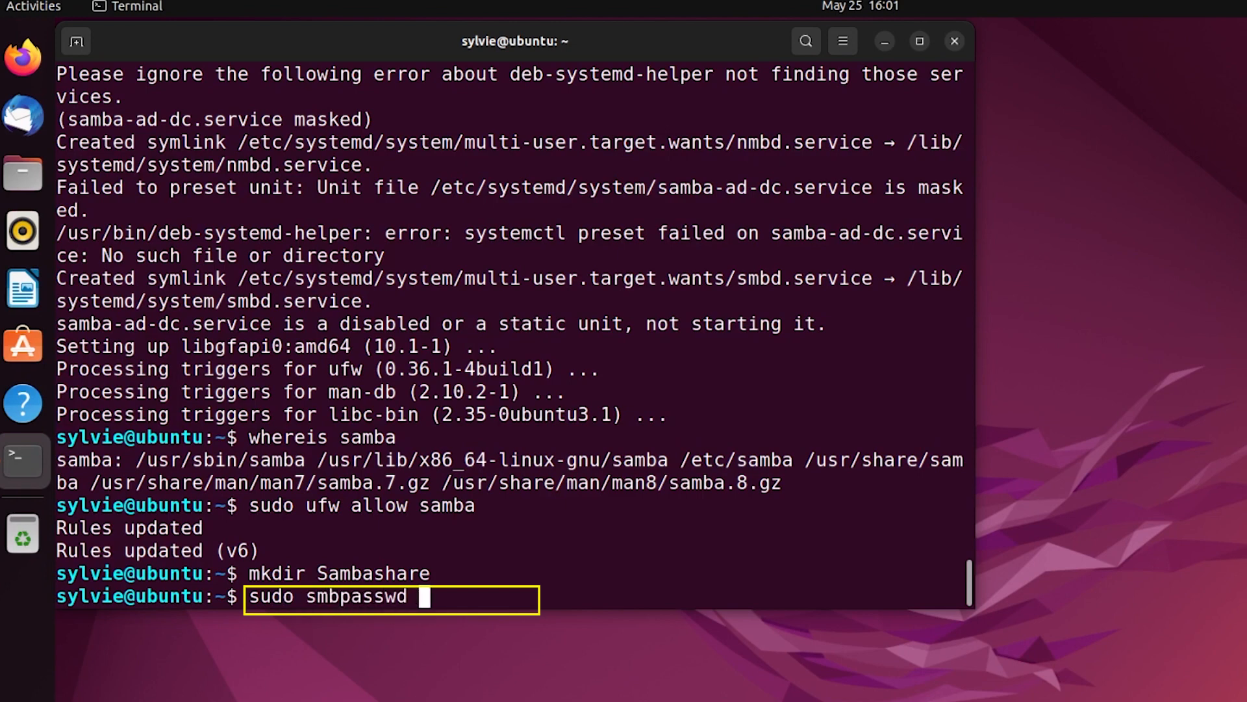
{"action": "type", "text": "-a sylvie"}
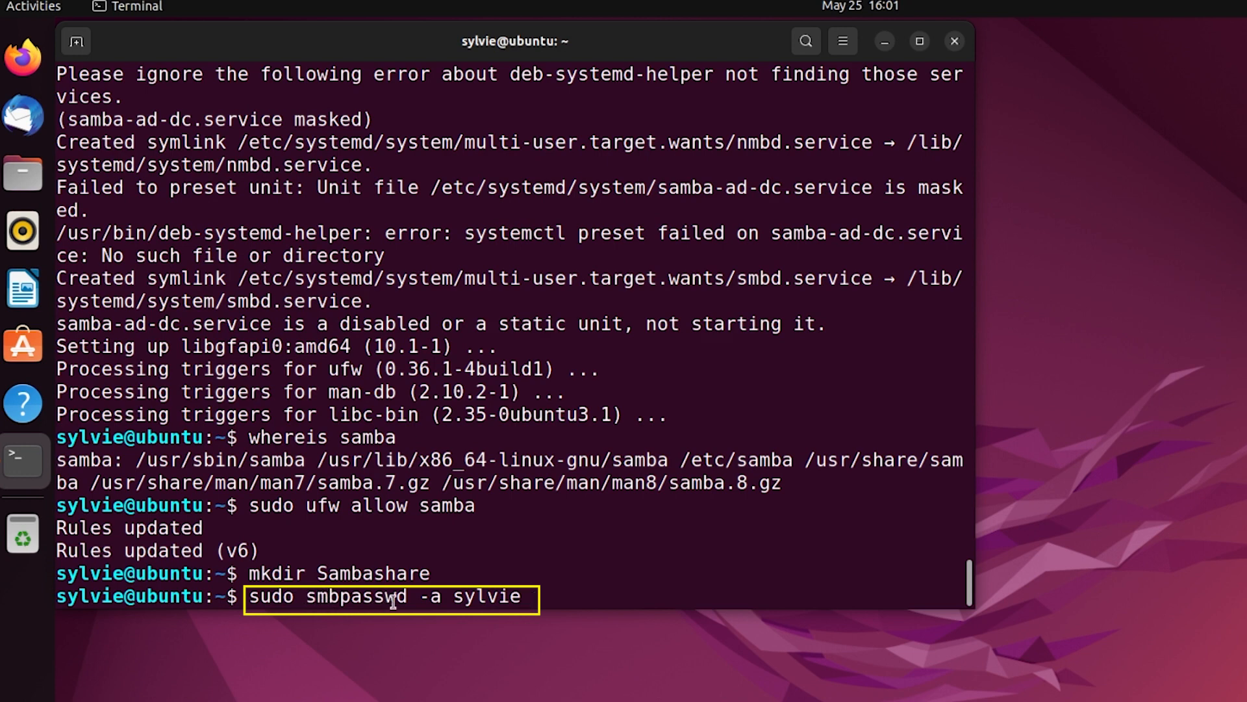
{"action": "mouse_move", "coordinate": [408, 632]}
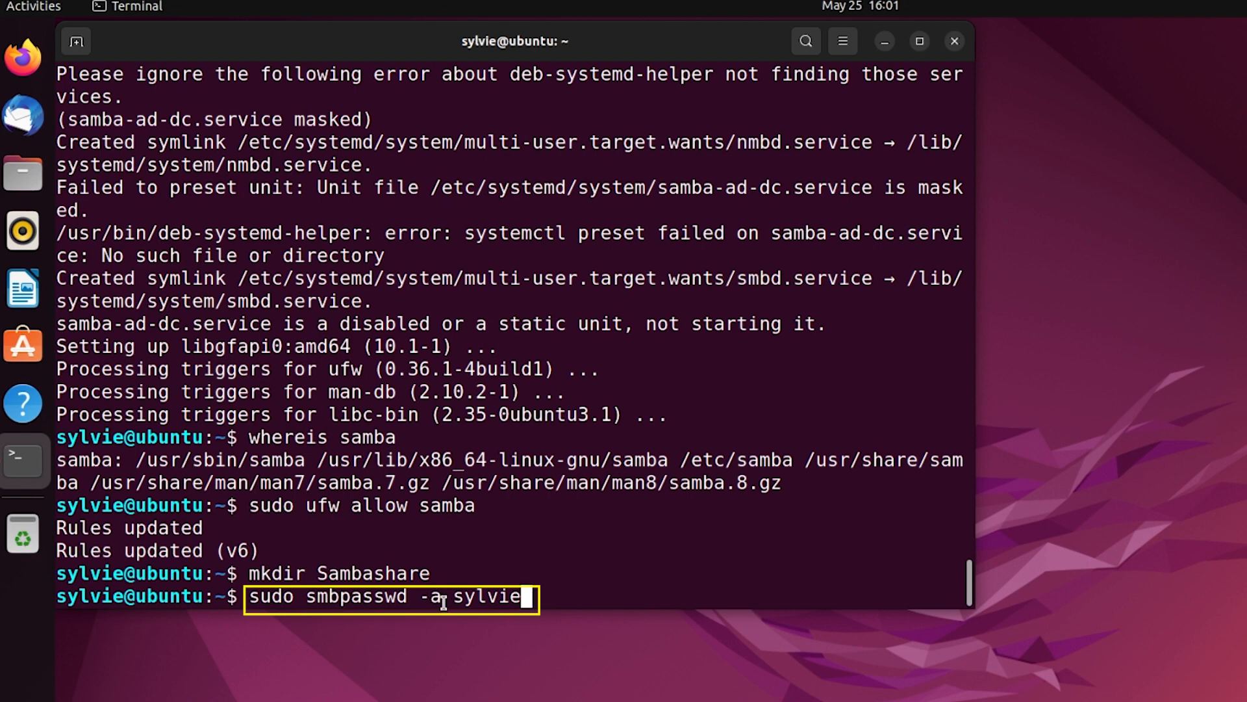
{"action": "mouse_move", "coordinate": [645, 629]}
{"action": "type", "text": "s"}
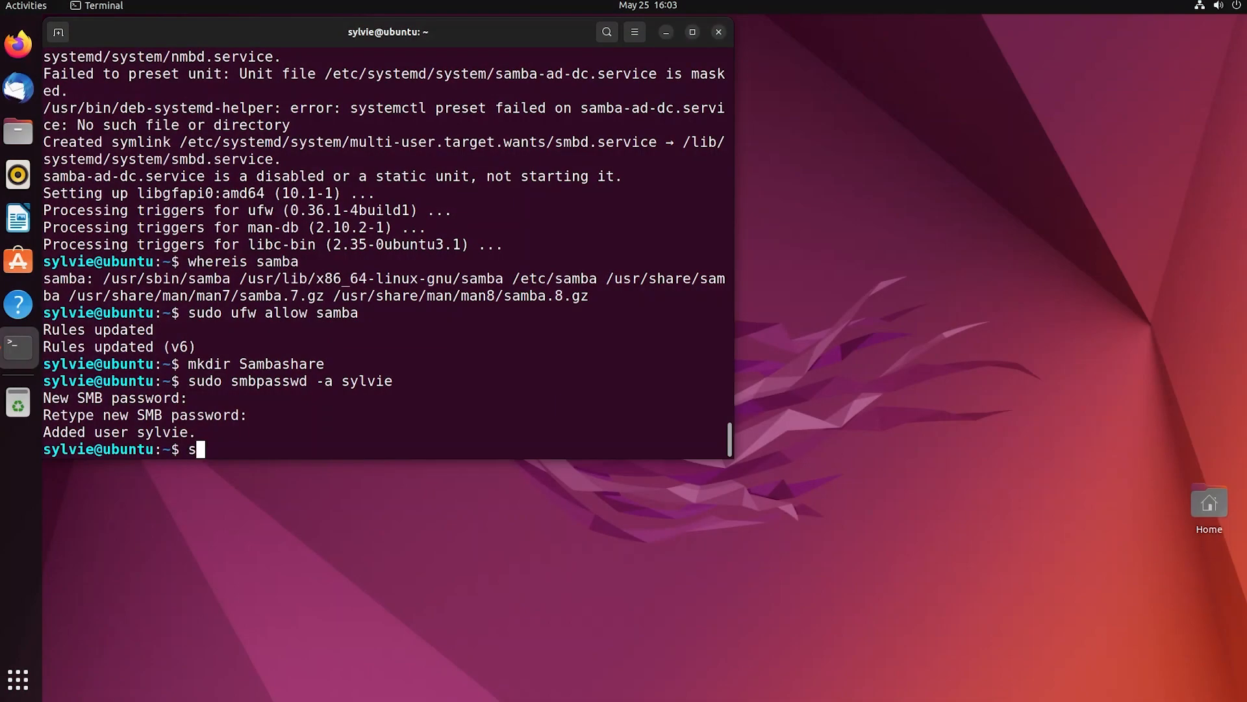
Step: Edit /etc/samba/smb.conf in nano with sudo rights
{"action": "type", "text": "udo nano"}
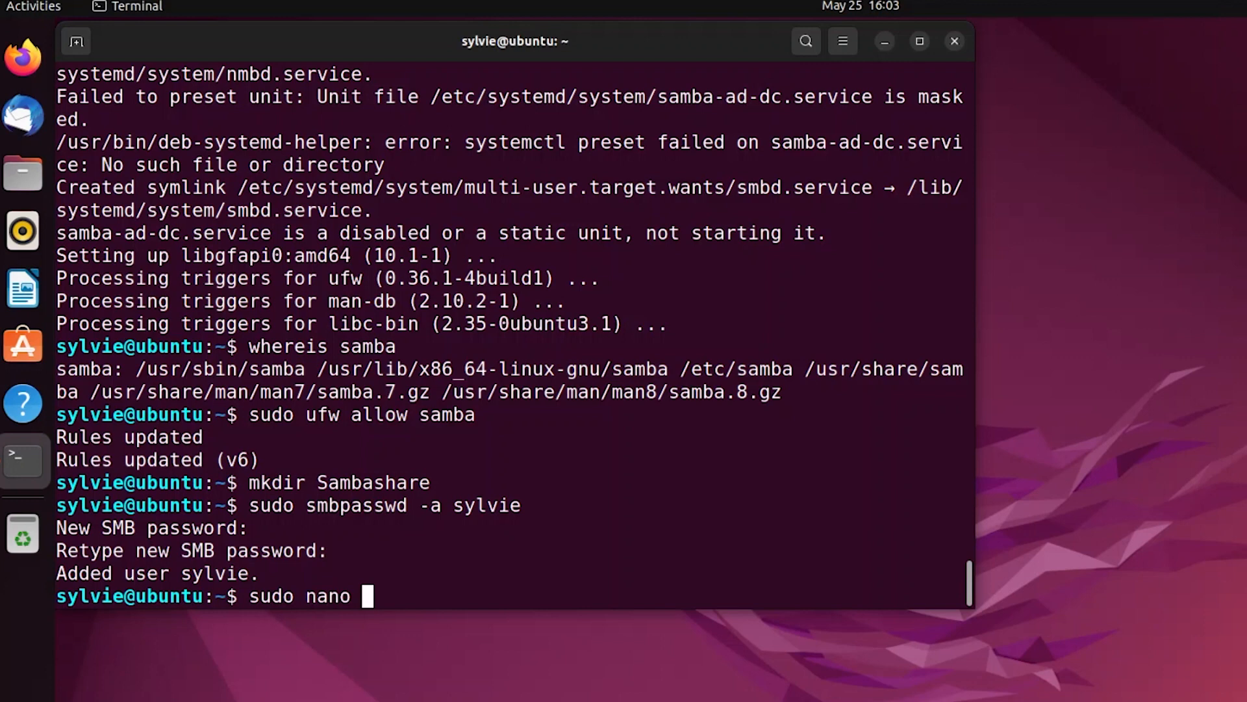
{"action": "type", "text": "/etc/samb"}
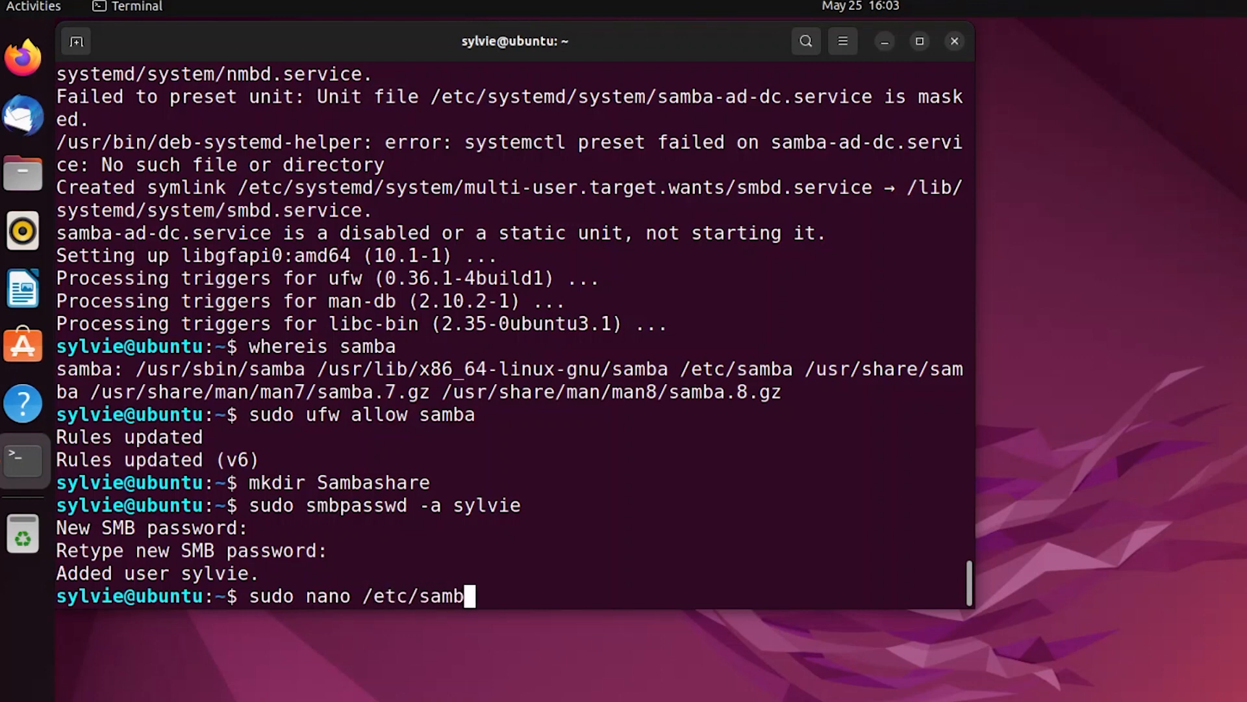
{"action": "type", "text": "a/smb.conf"}
{"action": "type", "text": "public = yes"}
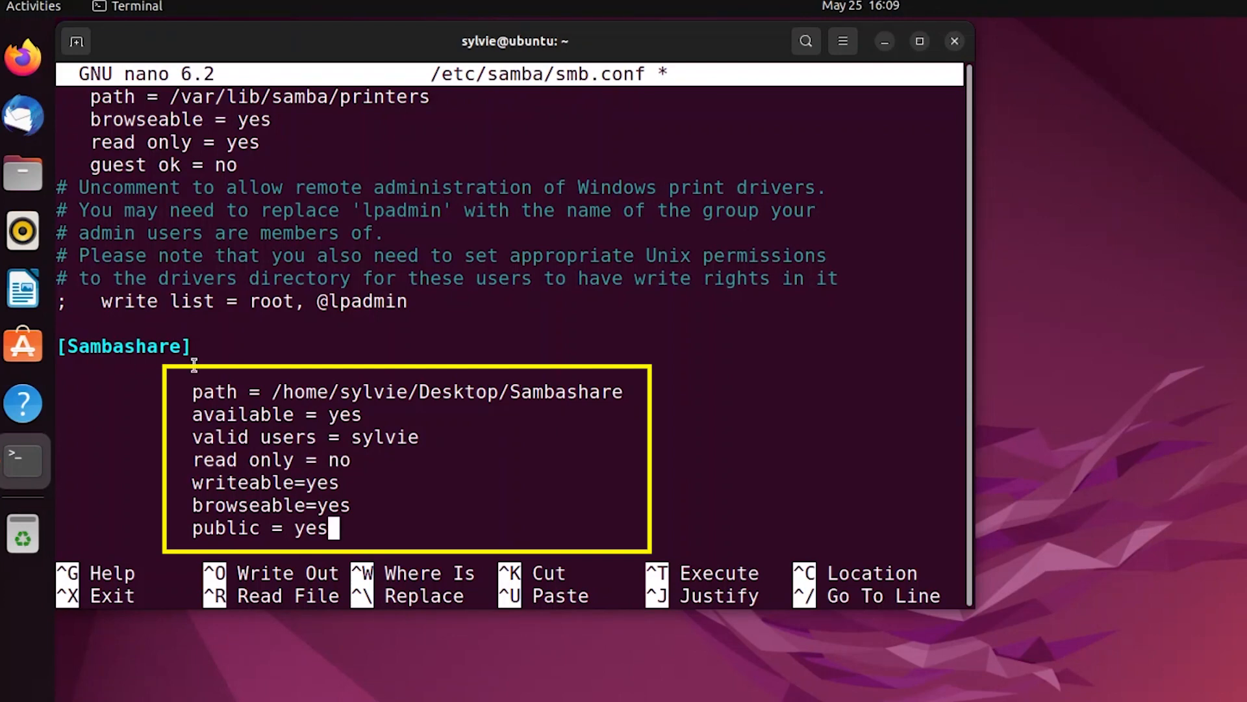
{"action": "mouse_move", "coordinate": [576, 401]}
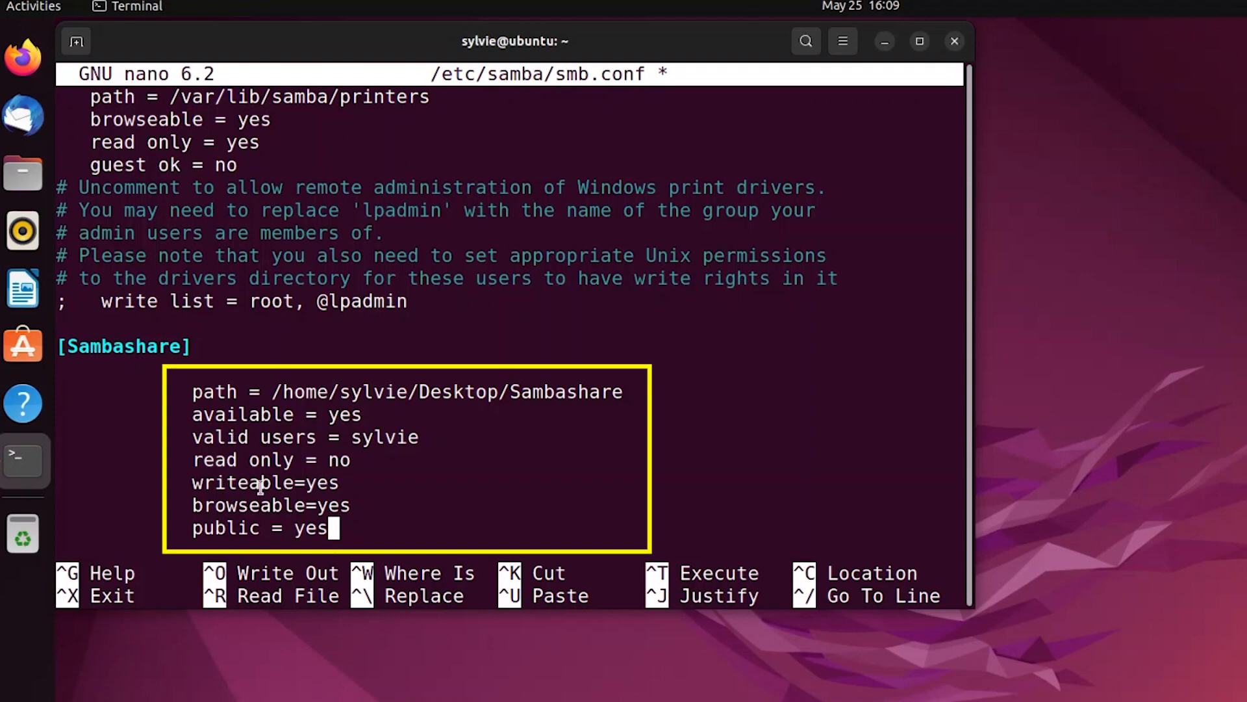
{"action": "mouse_move", "coordinate": [262, 469]}
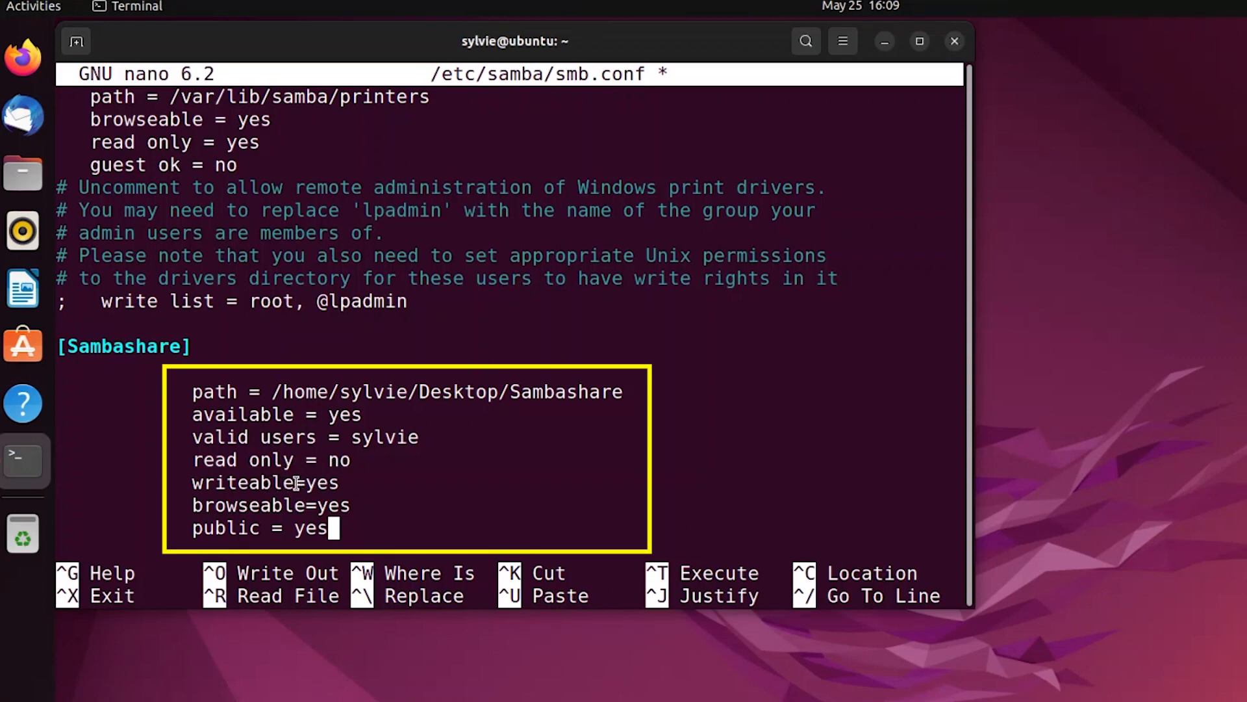
{"action": "mouse_move", "coordinate": [309, 496]}
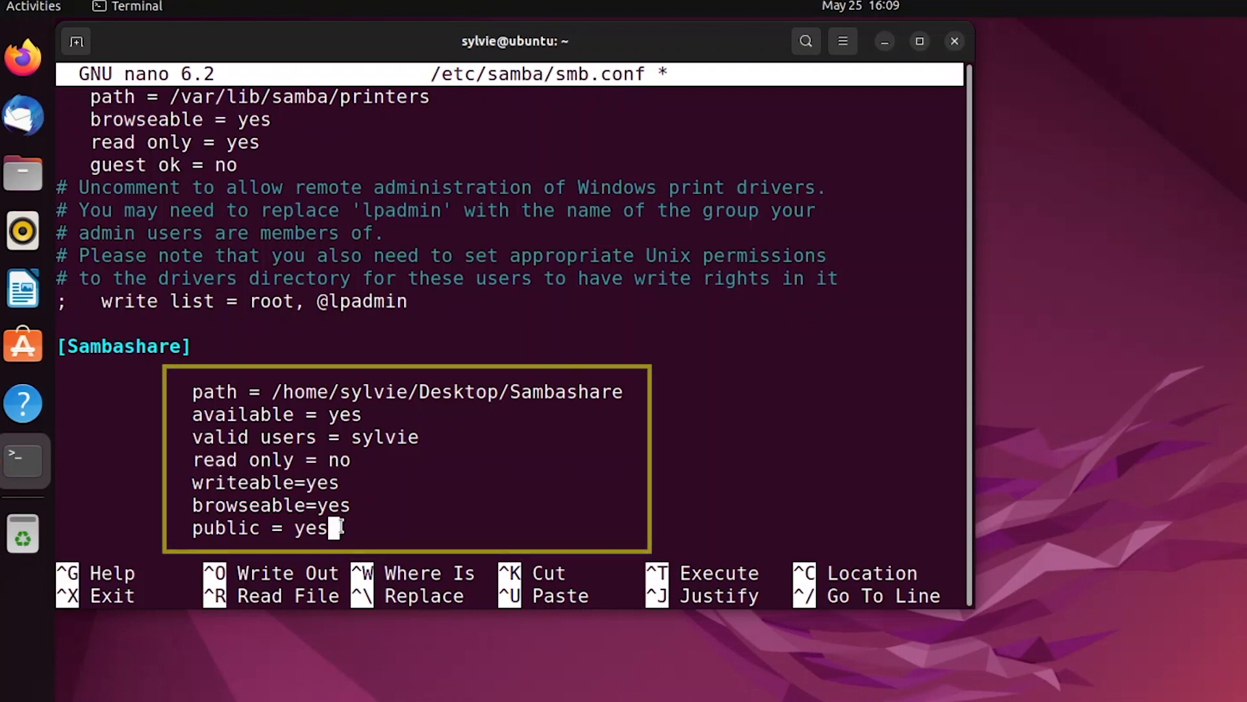
Step: Write the new [Sambashare] section out to /etc/samba/smb.conf
{"action": "key", "text": "ctrl+o"}
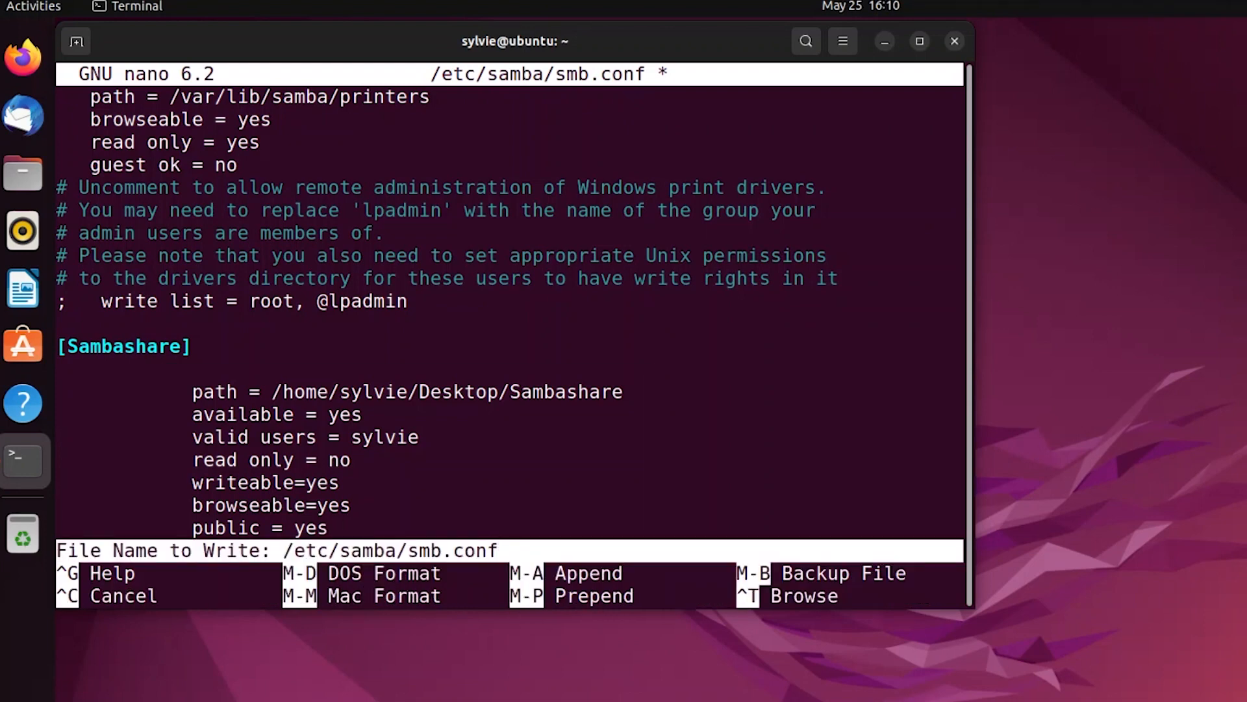
{"action": "key", "text": "Enter"}
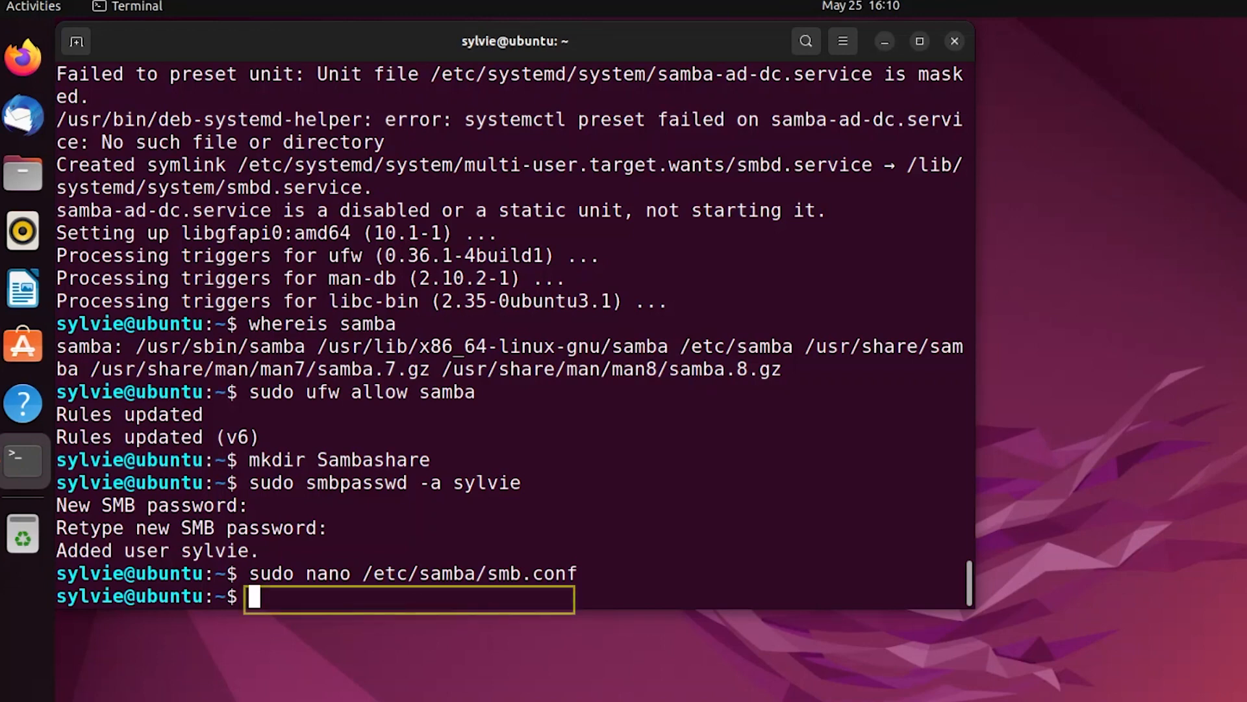
Step: Run sudo service smbd restart to apply the new share configuration
{"action": "type", "text": "sudo servise"}
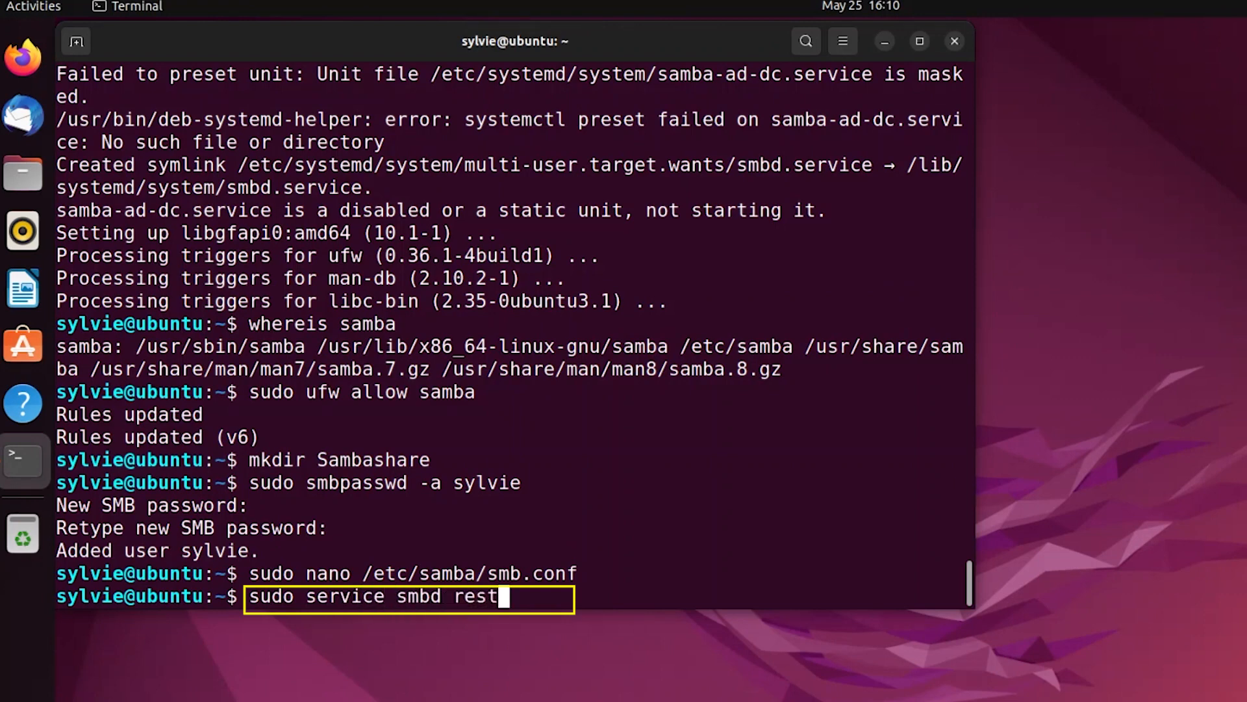
{"action": "type", "text": "art"}
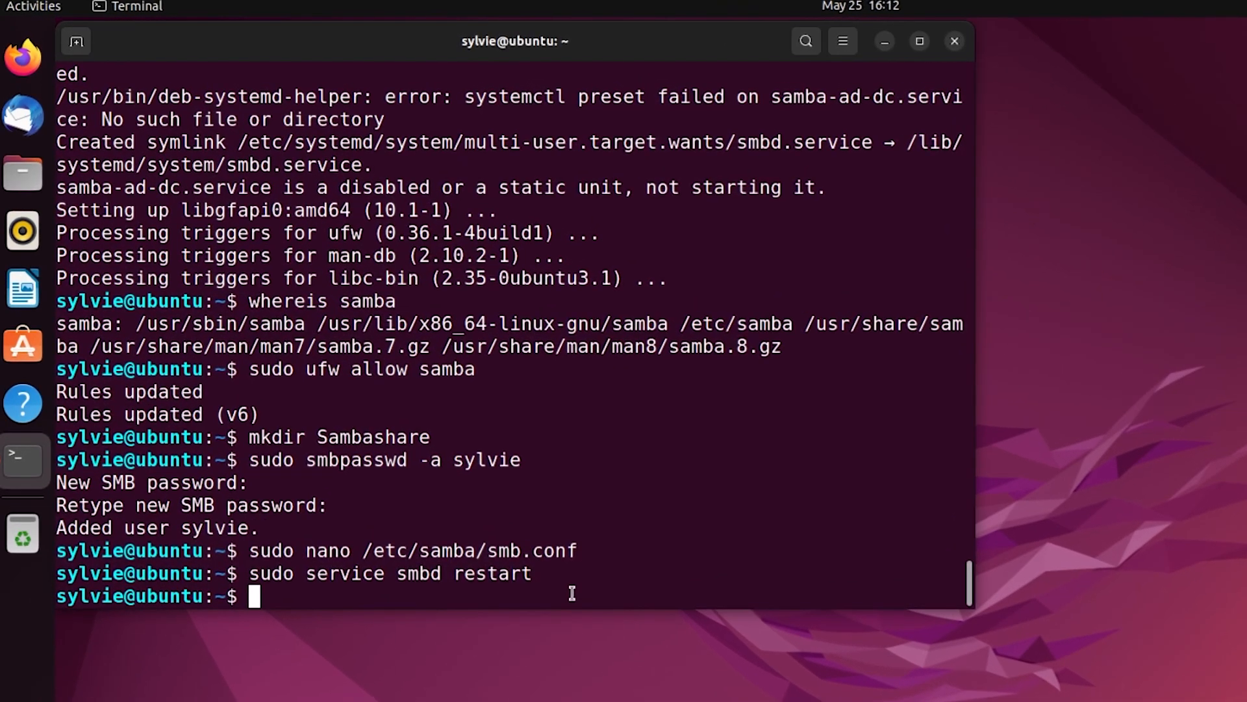
Step: Check the smbd service with sudo systemctl status smbd, confirming it is active (running)
{"action": "type", "text": "systemctl"}
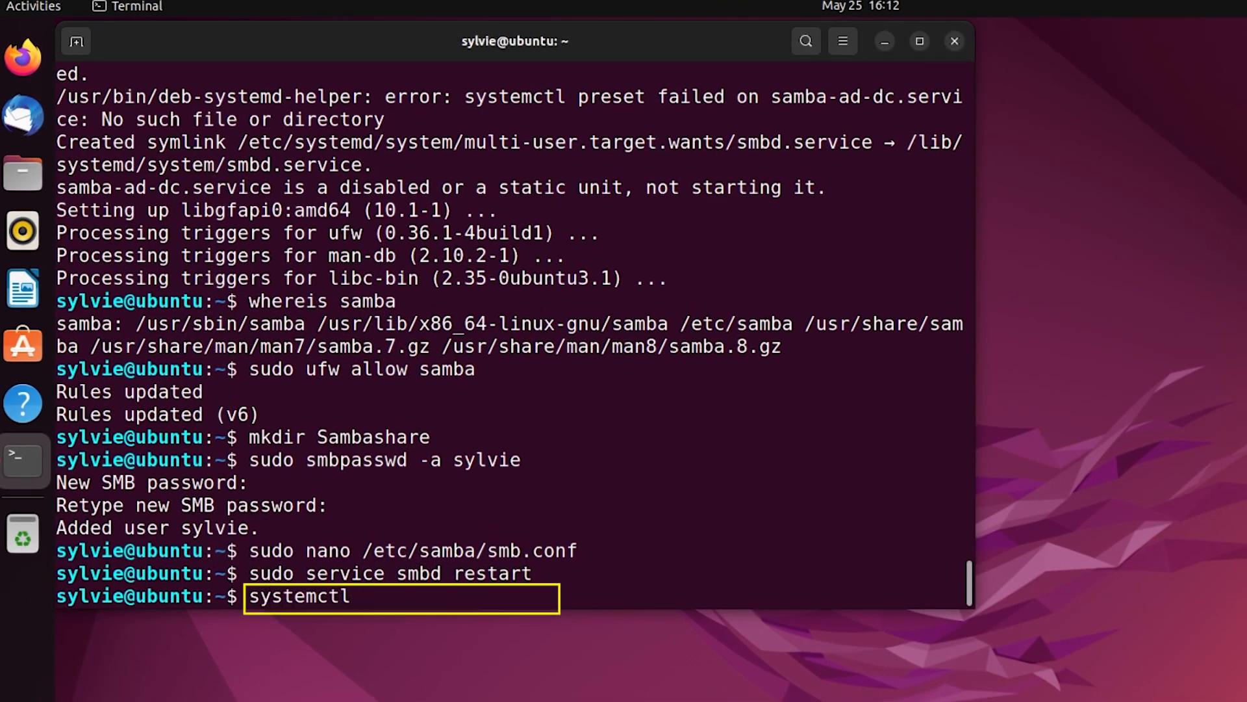
{"action": "type", "text": "sudo"}
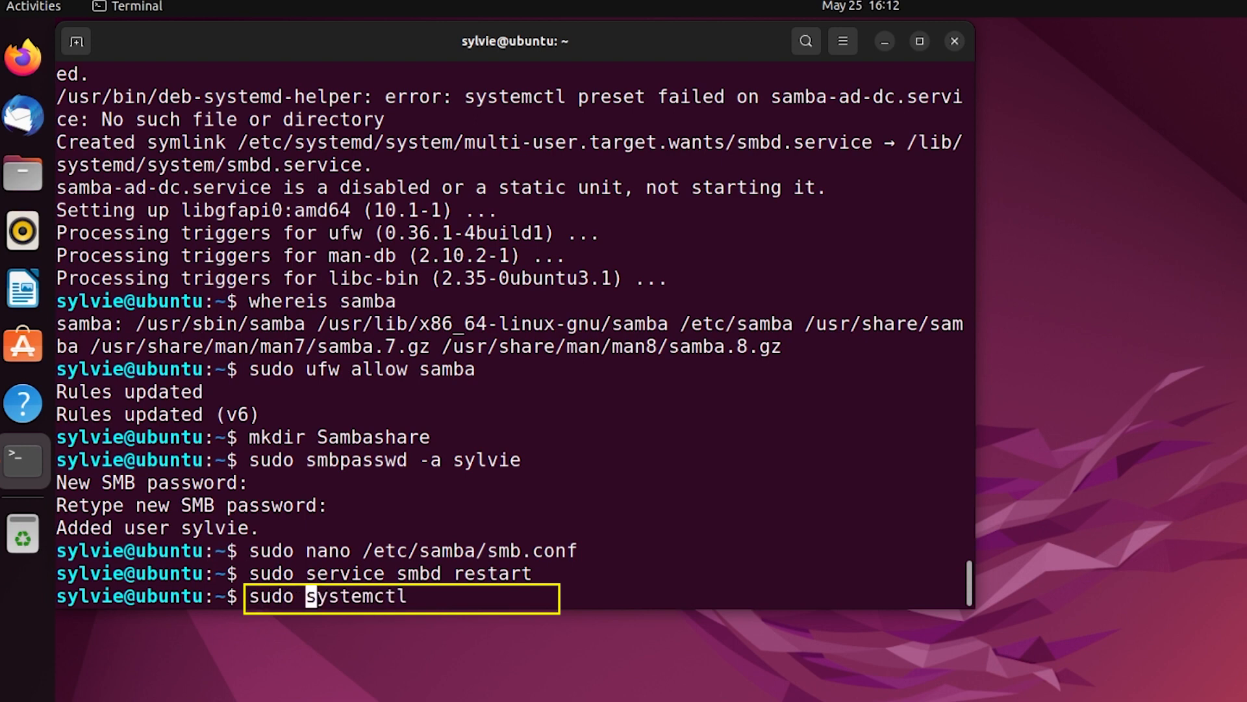
{"action": "type", "text": "status"}
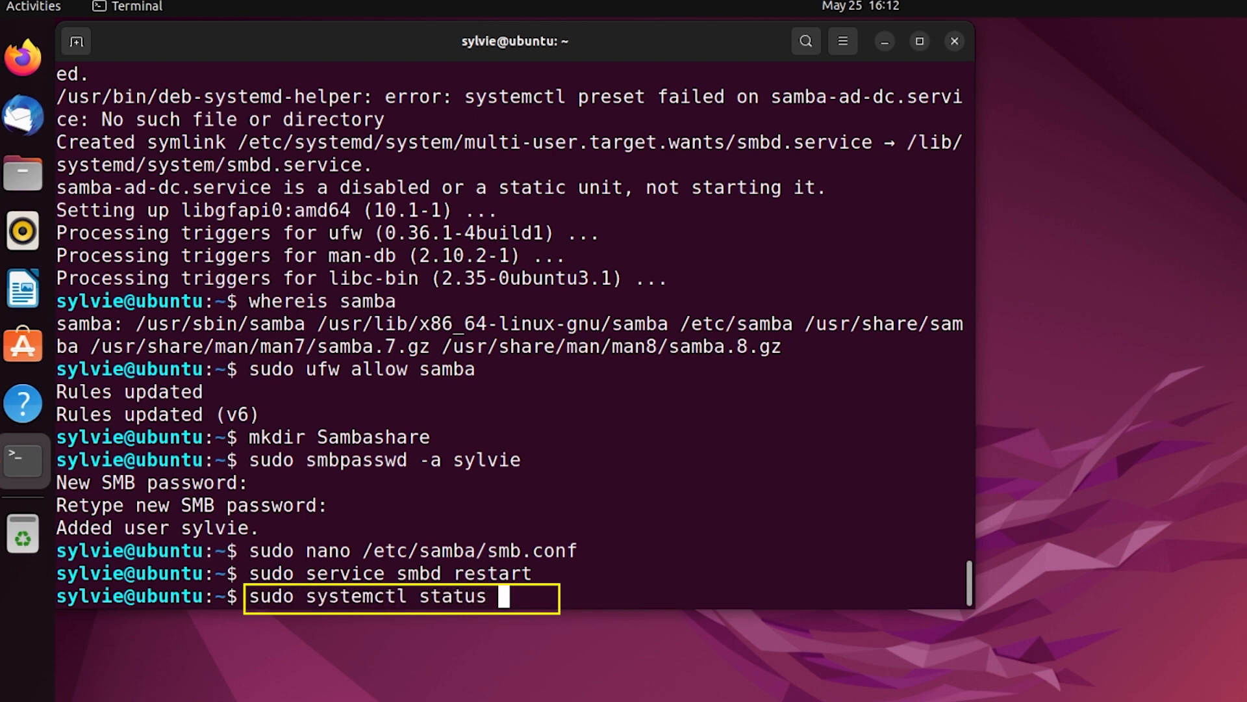
{"action": "type", "text": "smbd"}
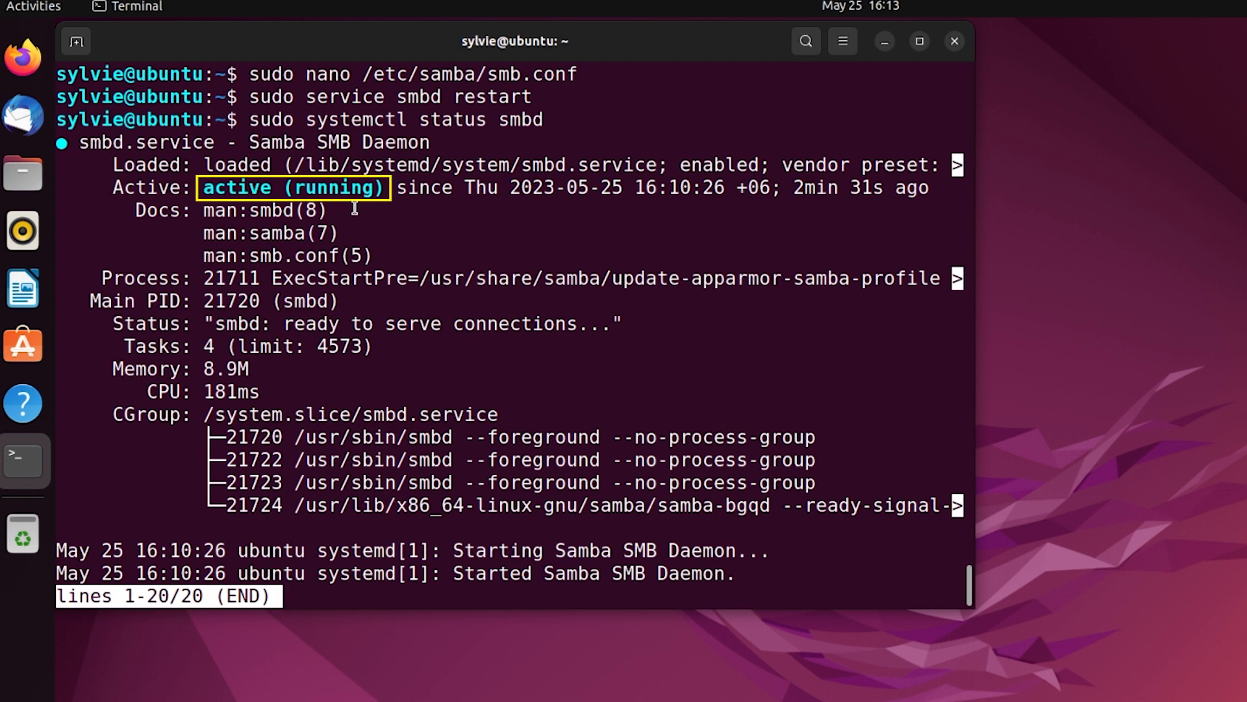
{"action": "mouse_move", "coordinate": [366, 256]}
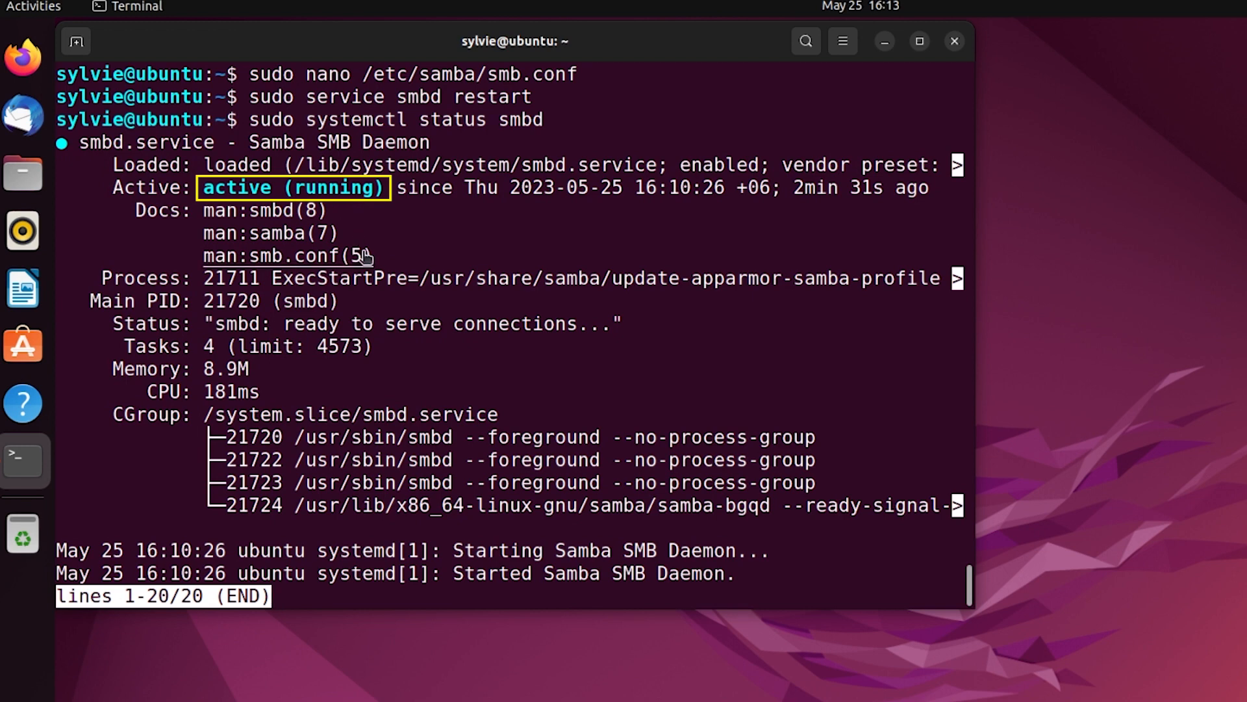
{"action": "mouse_move", "coordinate": [466, 300]}
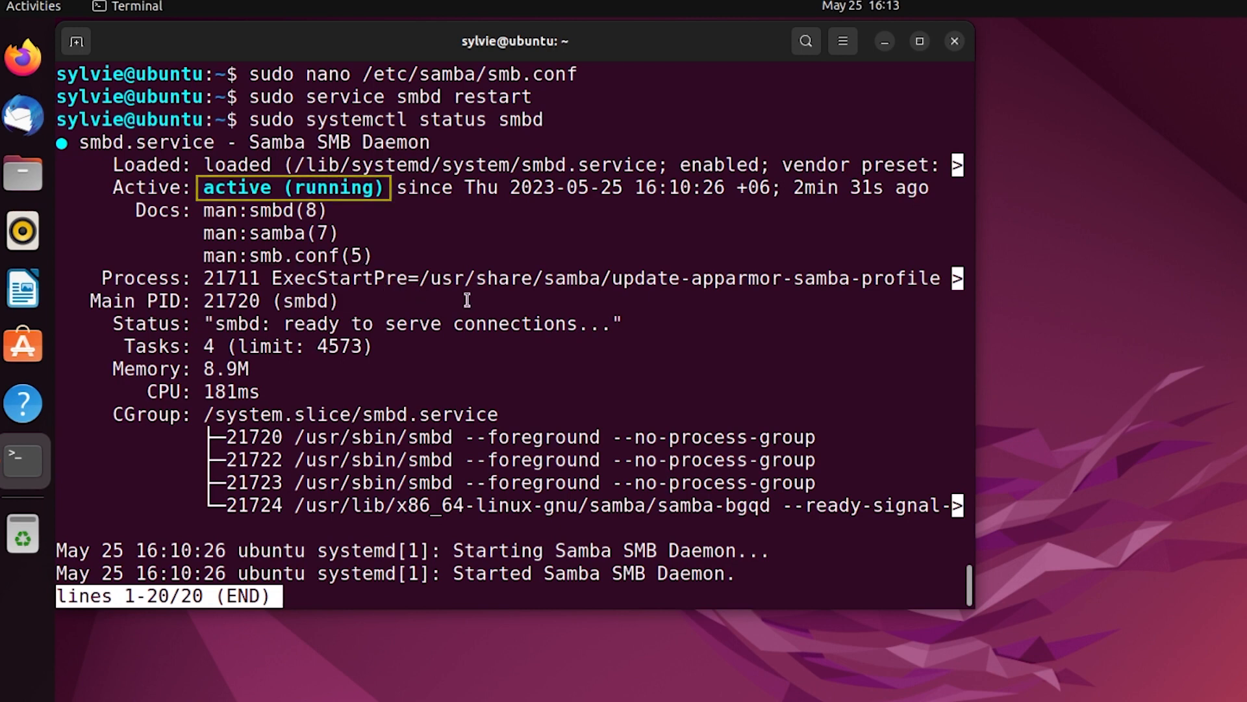